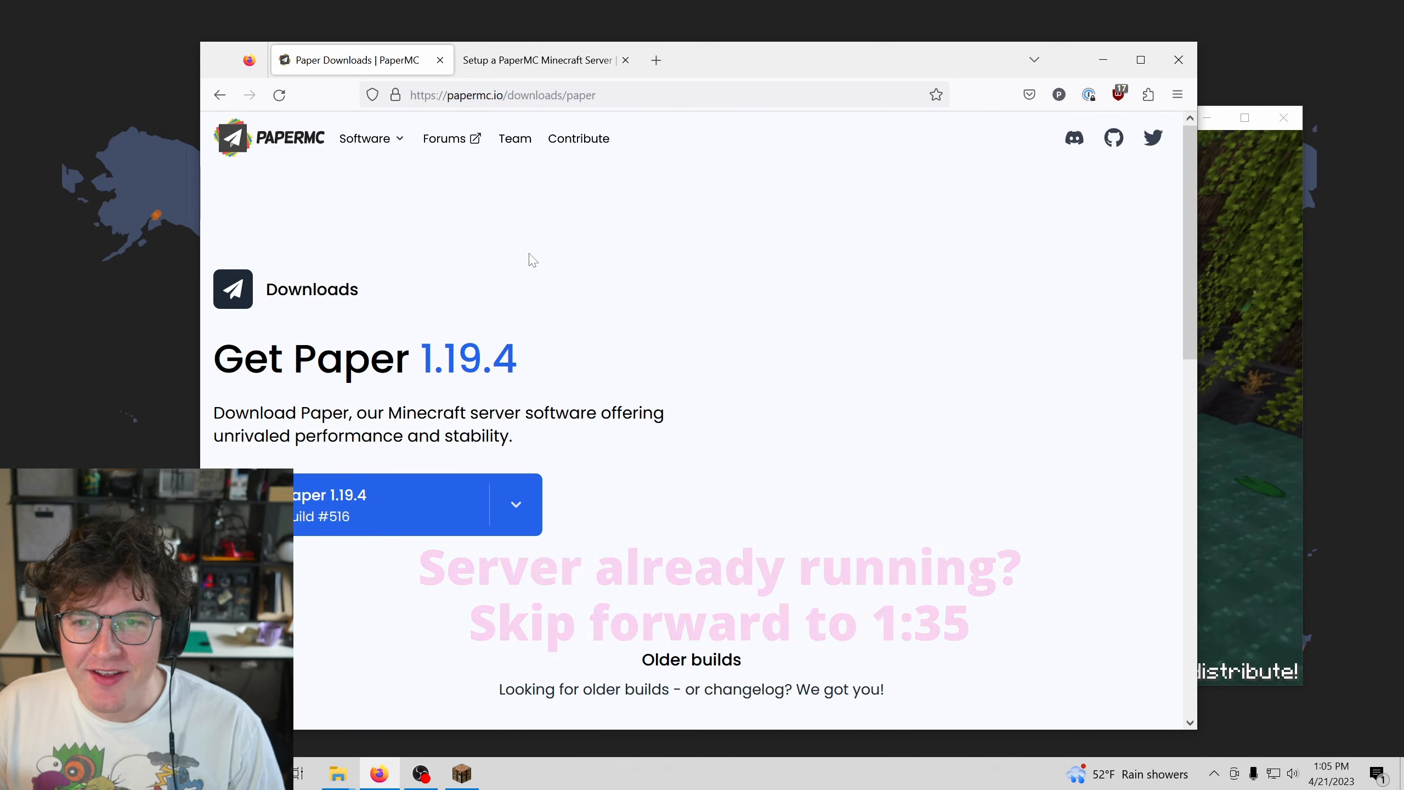
{"action": "mouse_move", "coordinate": [394, 504]}
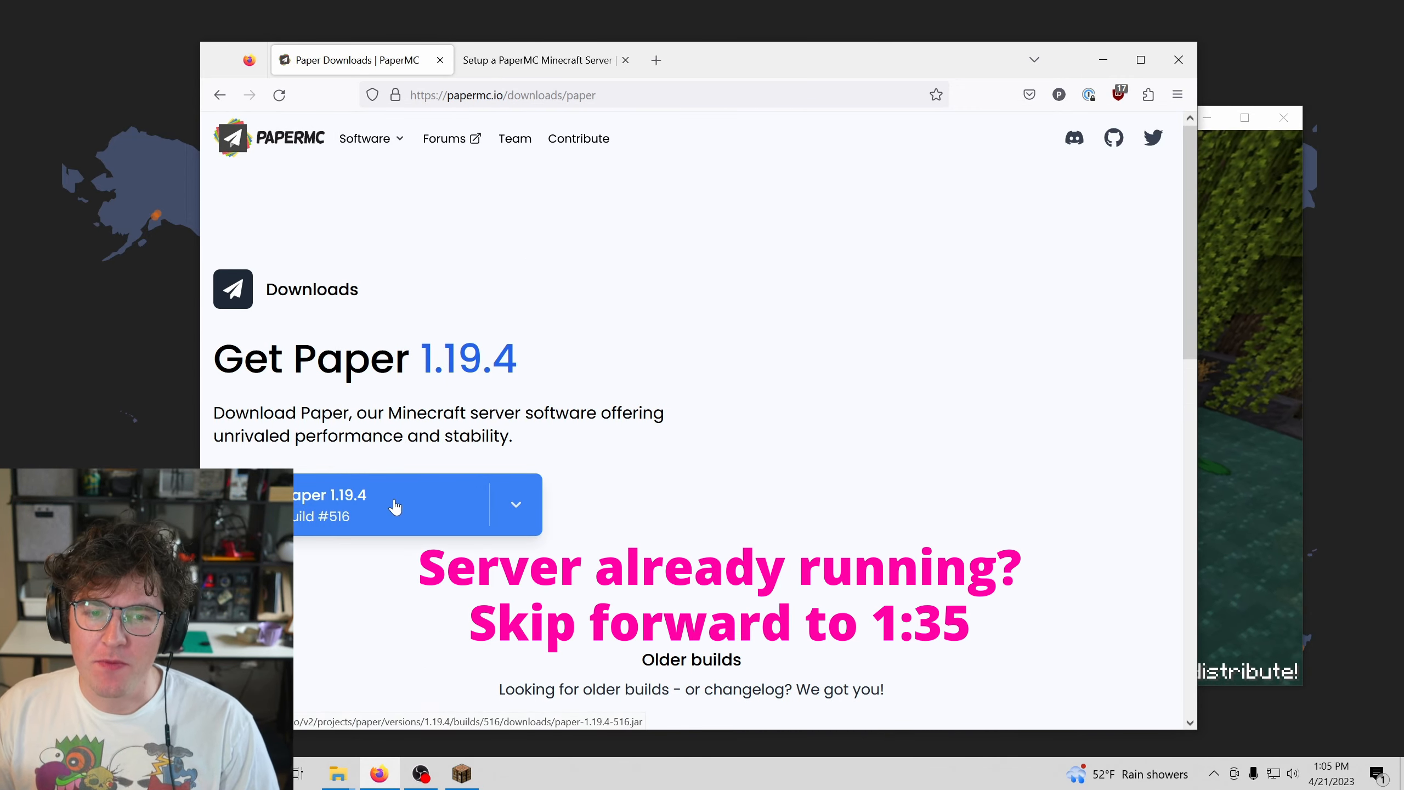
- Download Paper 1.19.4 build #516 from the papermc.io downloads page
{"action": "left_click", "coordinate": [394, 504]}
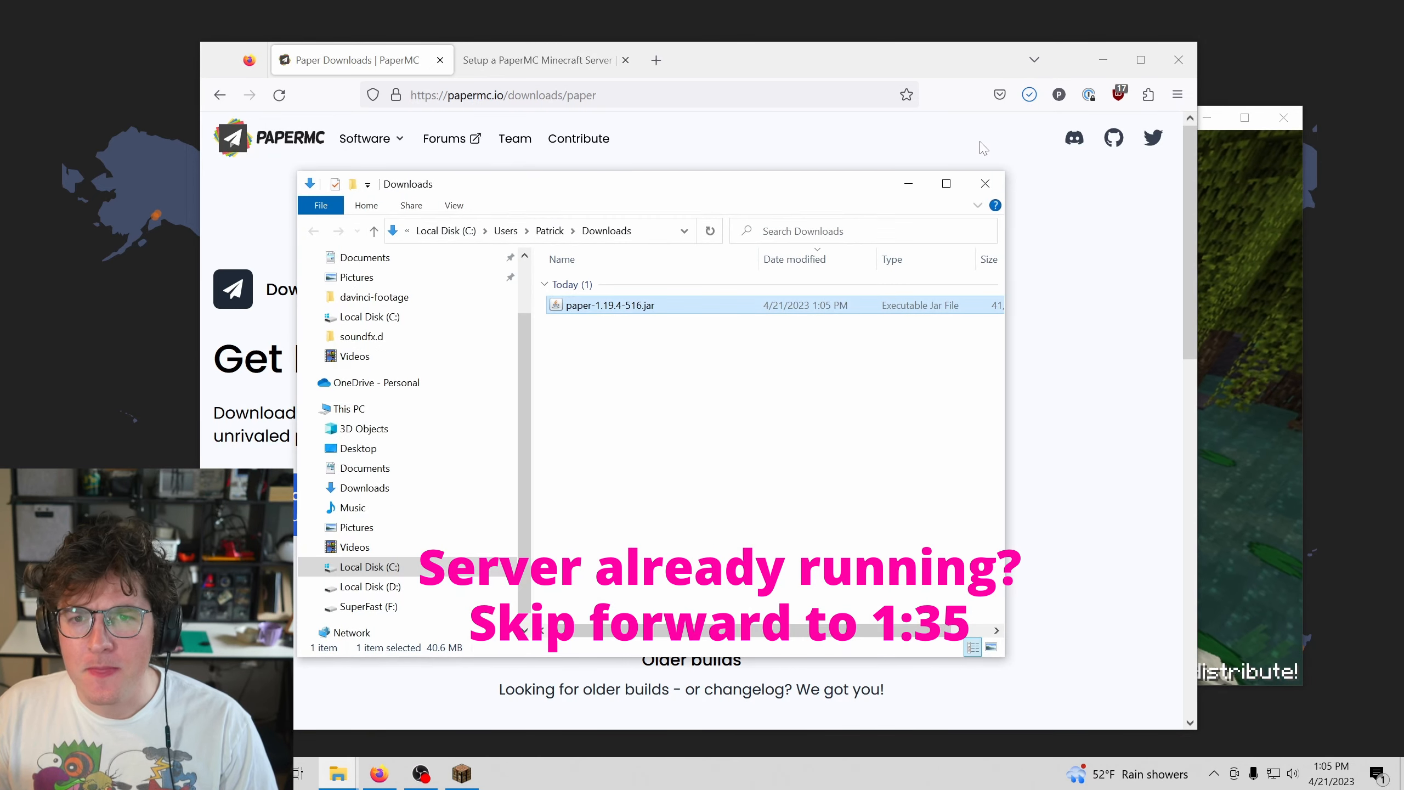
{"action": "mouse_move", "coordinate": [338, 774]}
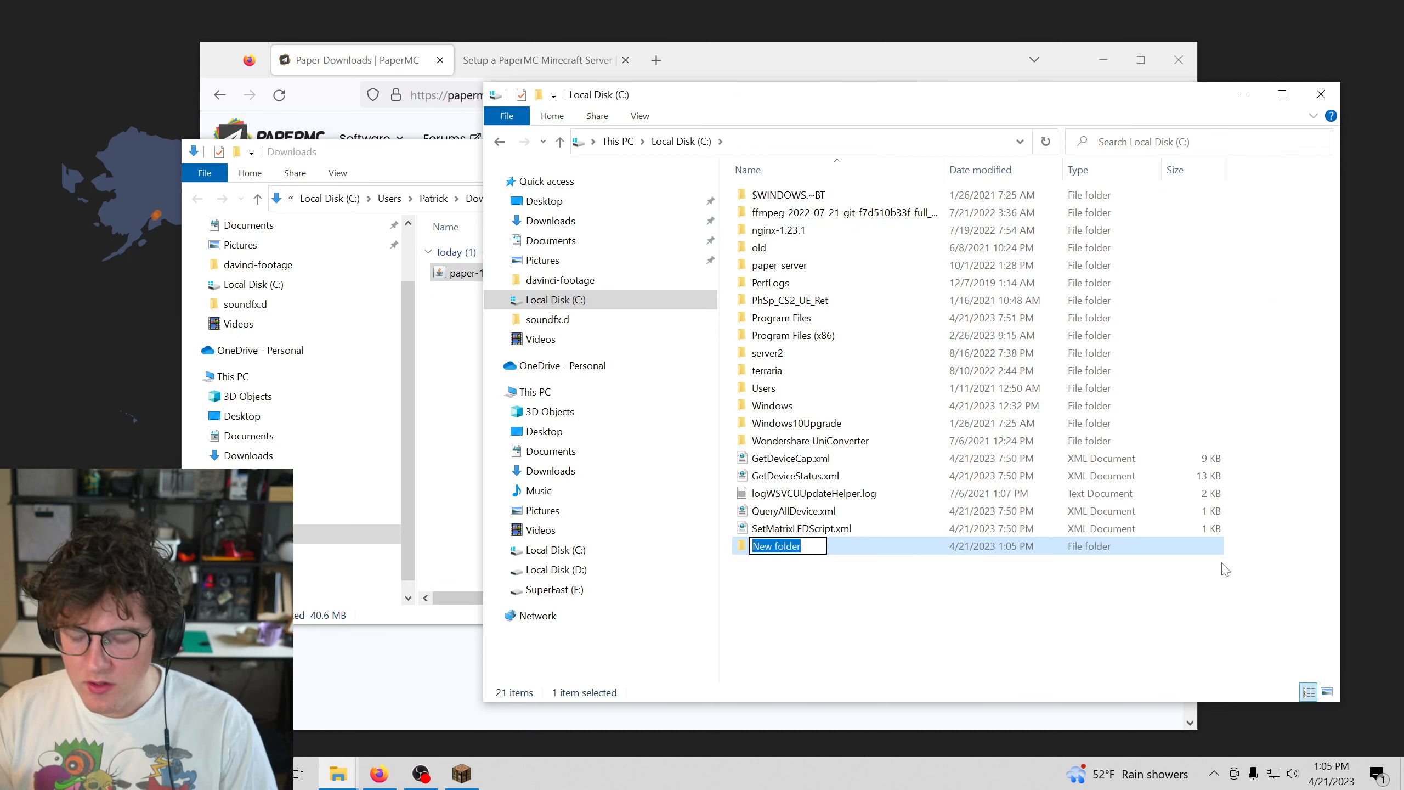
- Create C:\minecraft-server holding the Paper jar and an empty run.bat file
{"action": "type", "text": "minecraft-serve"}
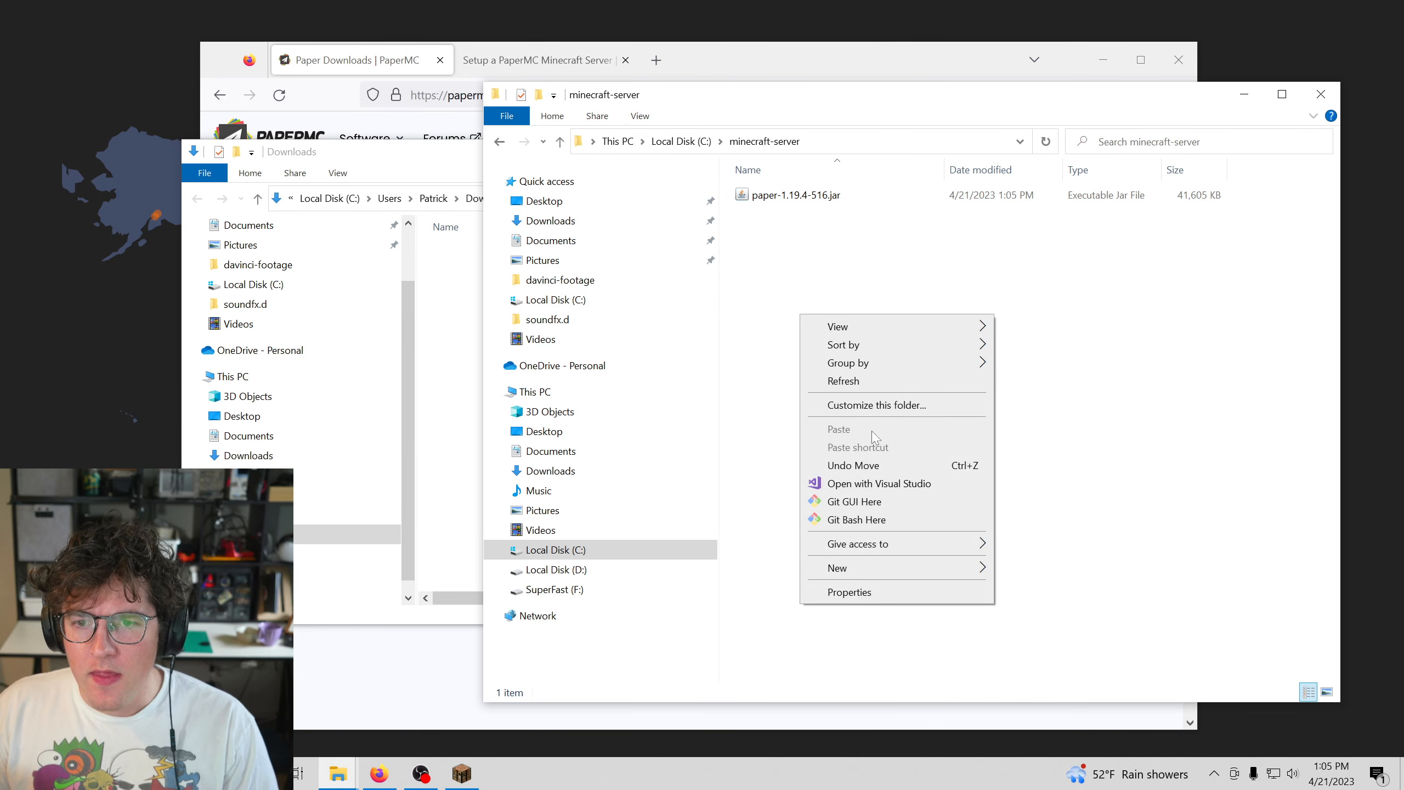
{"action": "left_click", "coordinate": [835, 567]}
{"action": "type", "text": "run.bat"}
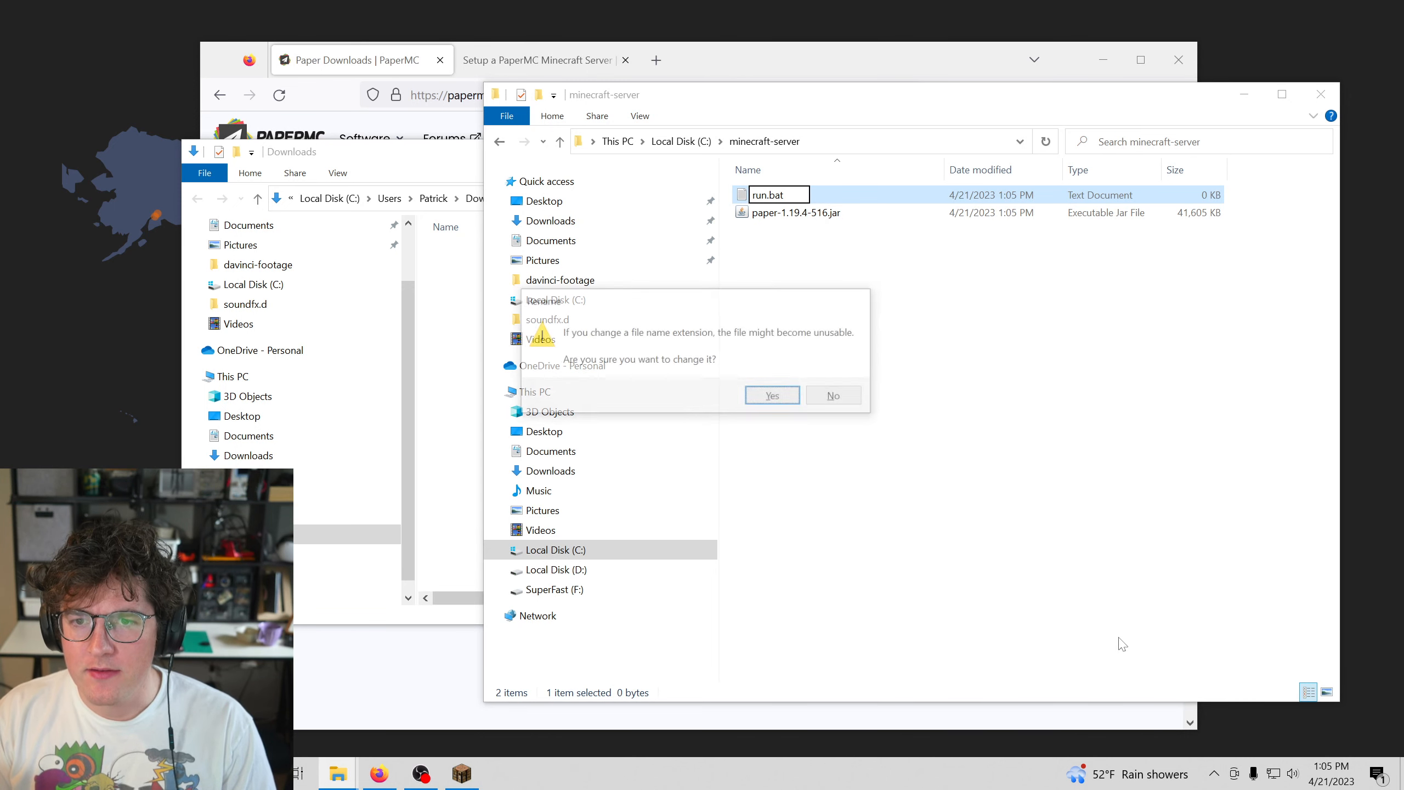
{"action": "left_click", "coordinate": [771, 395]}
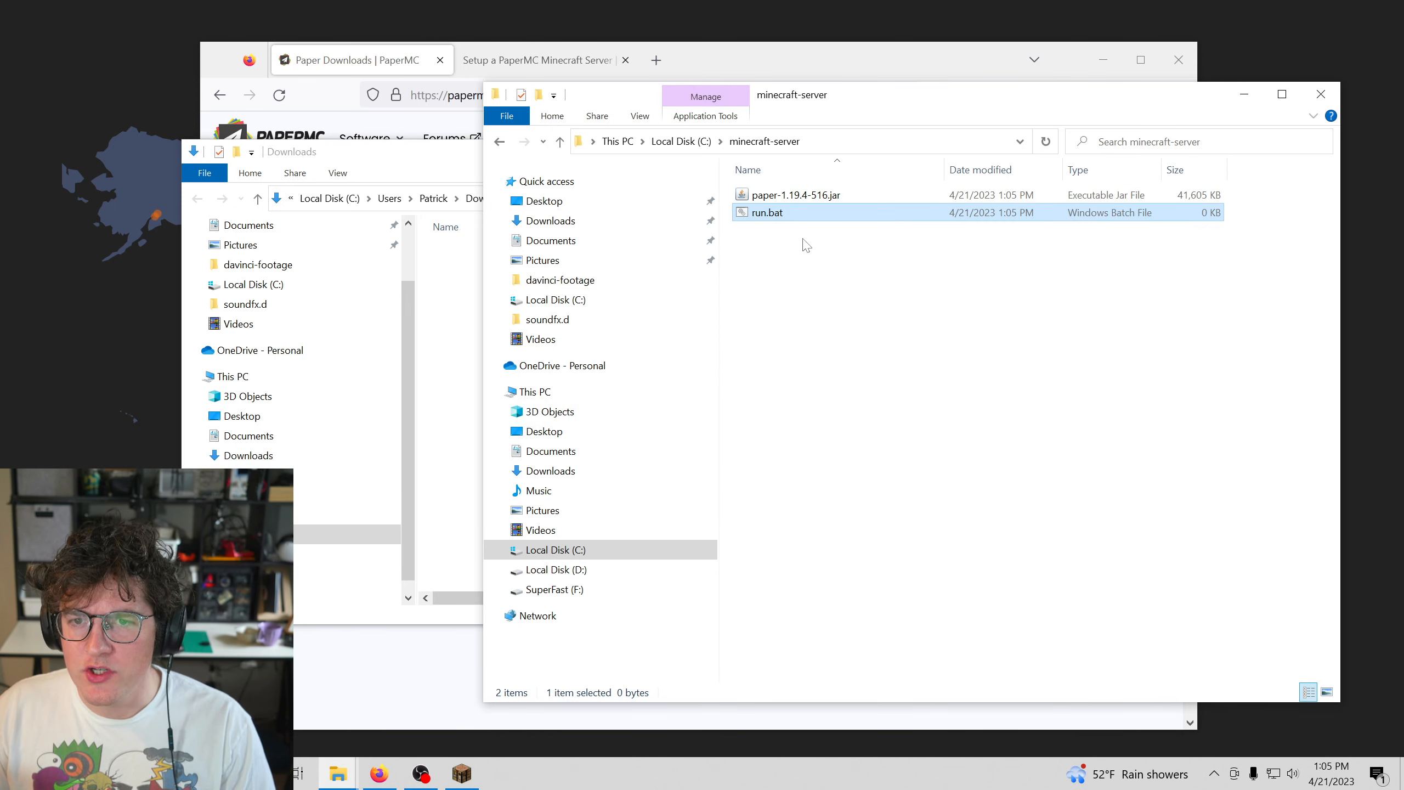
- Write 'java -Xmx1024M -Xms1024M -jar paper-1.19.4-516.jar nogui' into run.bat and save
{"action": "double_click", "coordinate": [768, 213]}
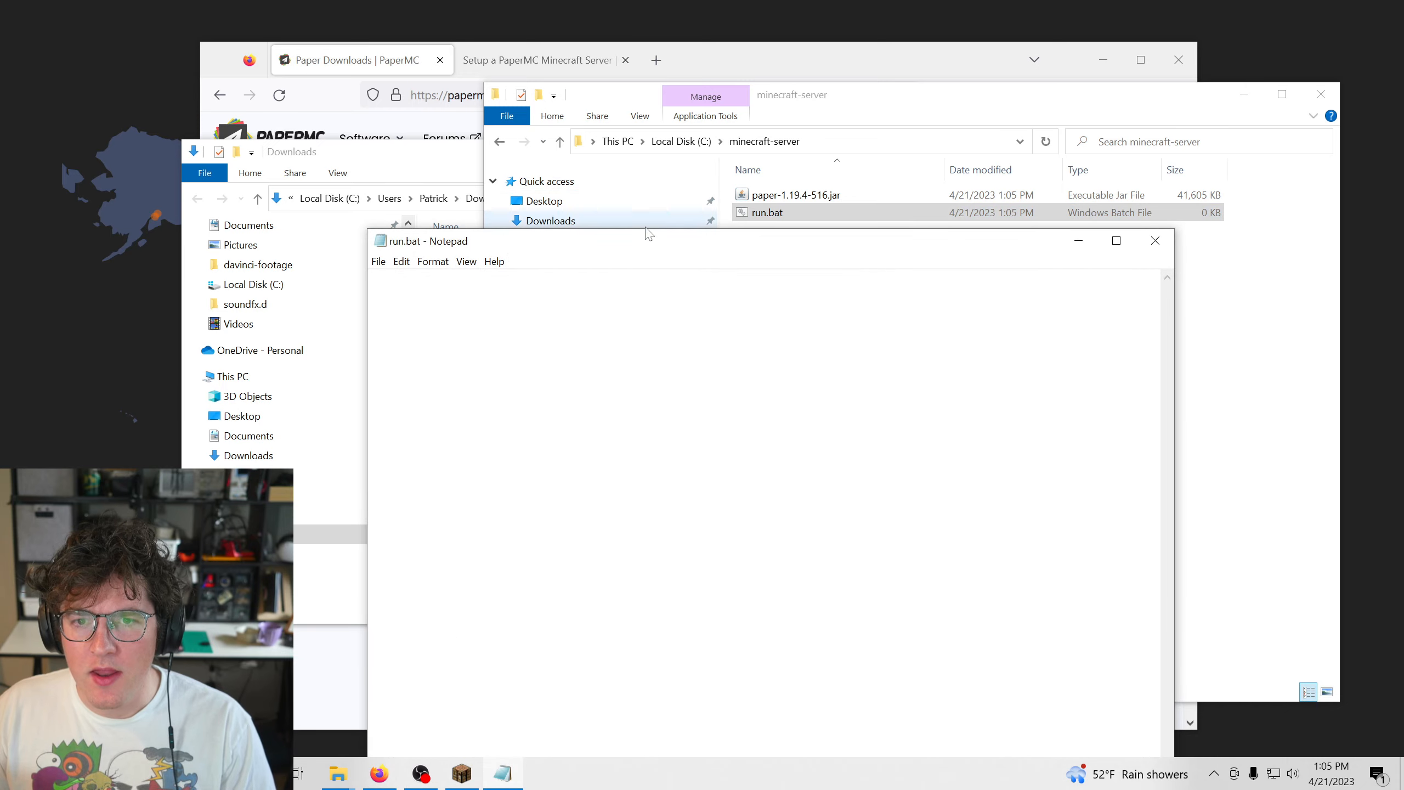
{"action": "left_click", "coordinate": [537, 60]}
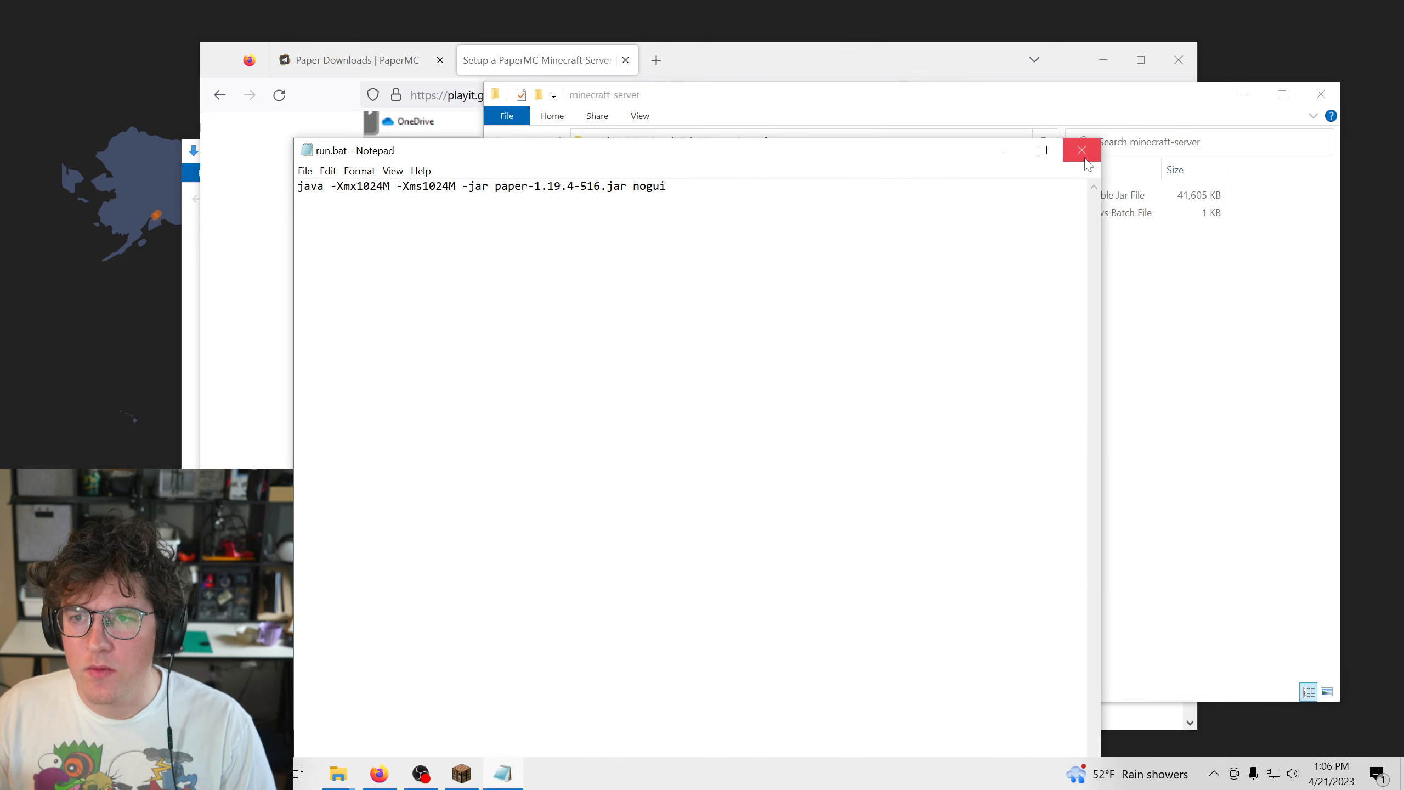
- Close Notepad, run run.bat to generate server files, and open the batch-file article
{"action": "left_click", "coordinate": [1081, 150]}
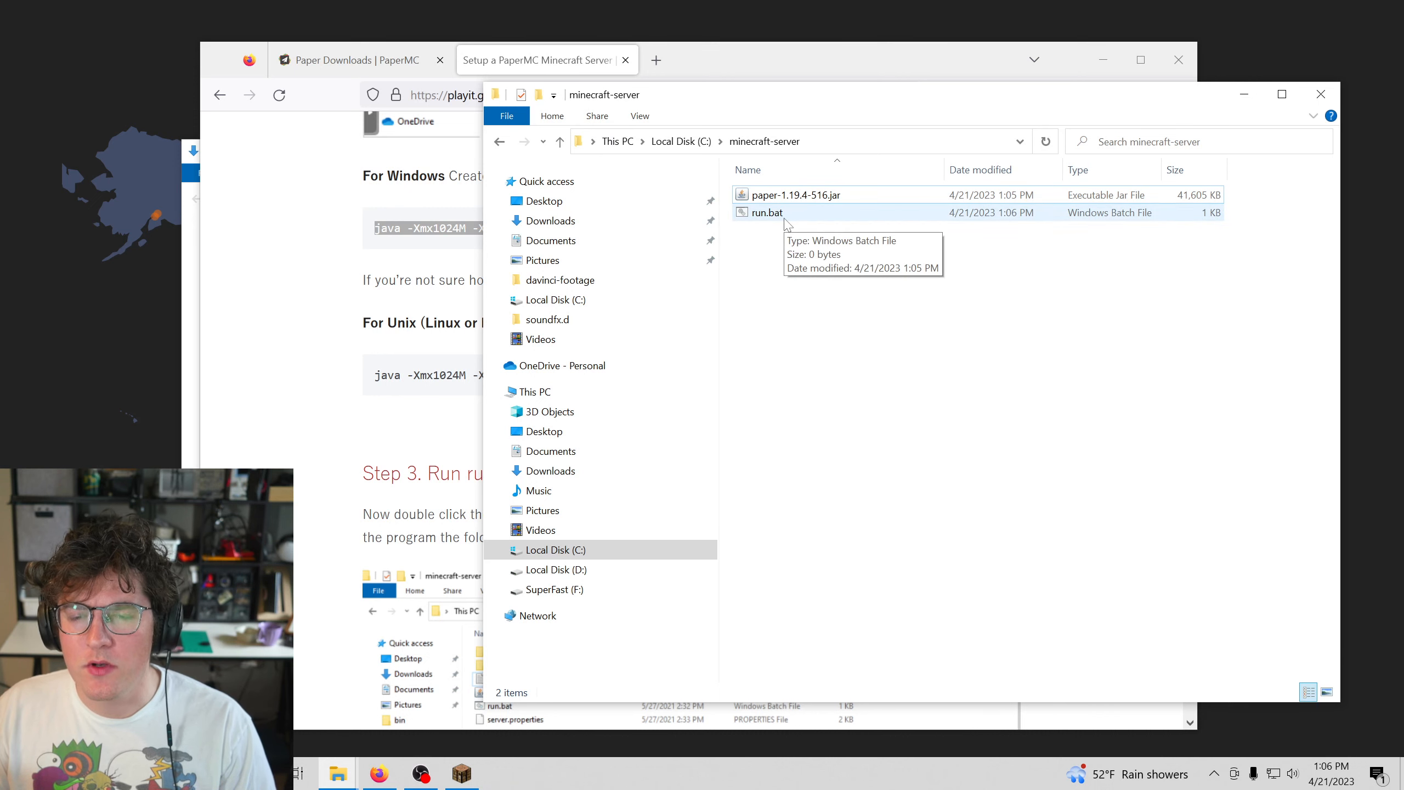
{"action": "double_click", "coordinate": [767, 212]}
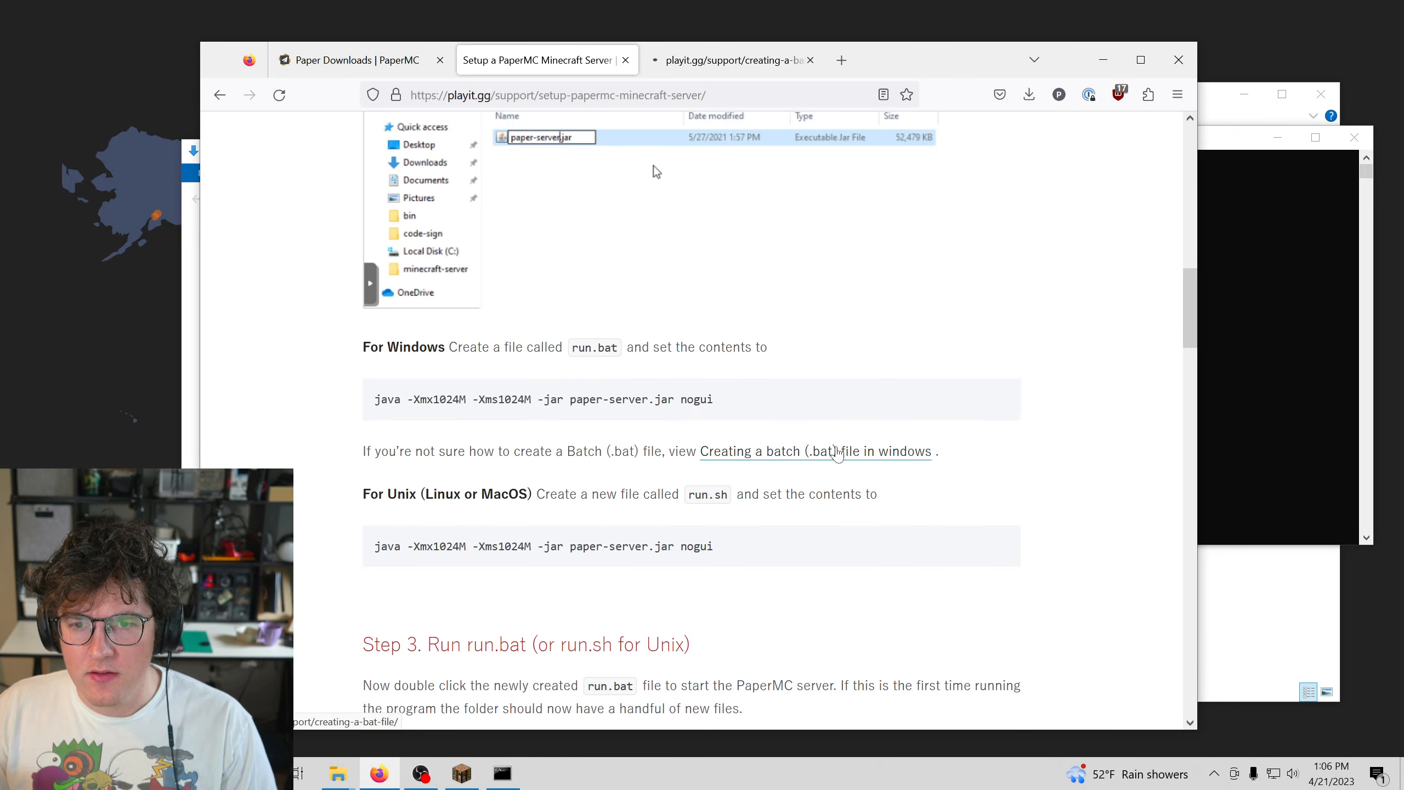
{"action": "left_click", "coordinate": [816, 451]}
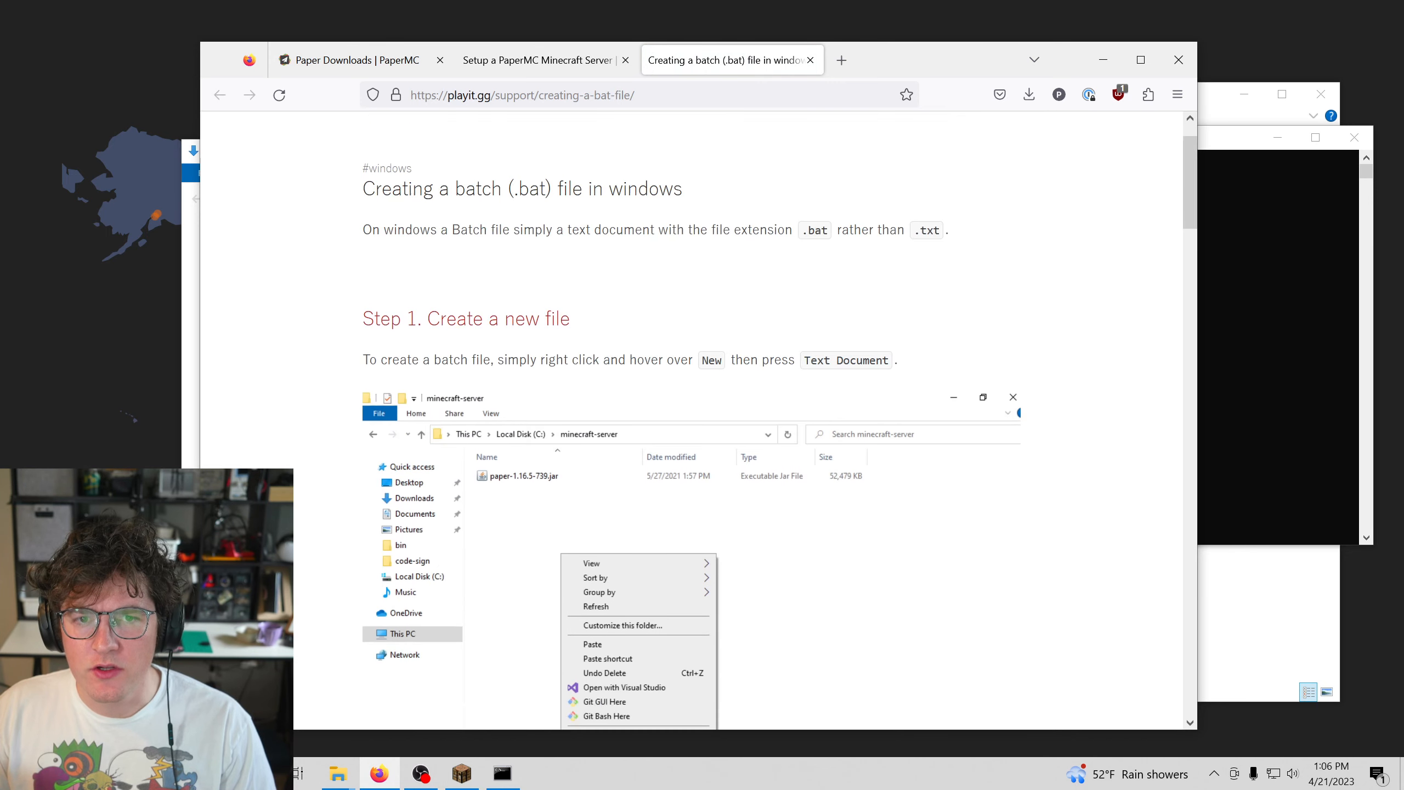
{"action": "scroll", "scroll_direction": "up", "scroll_amount": 3}
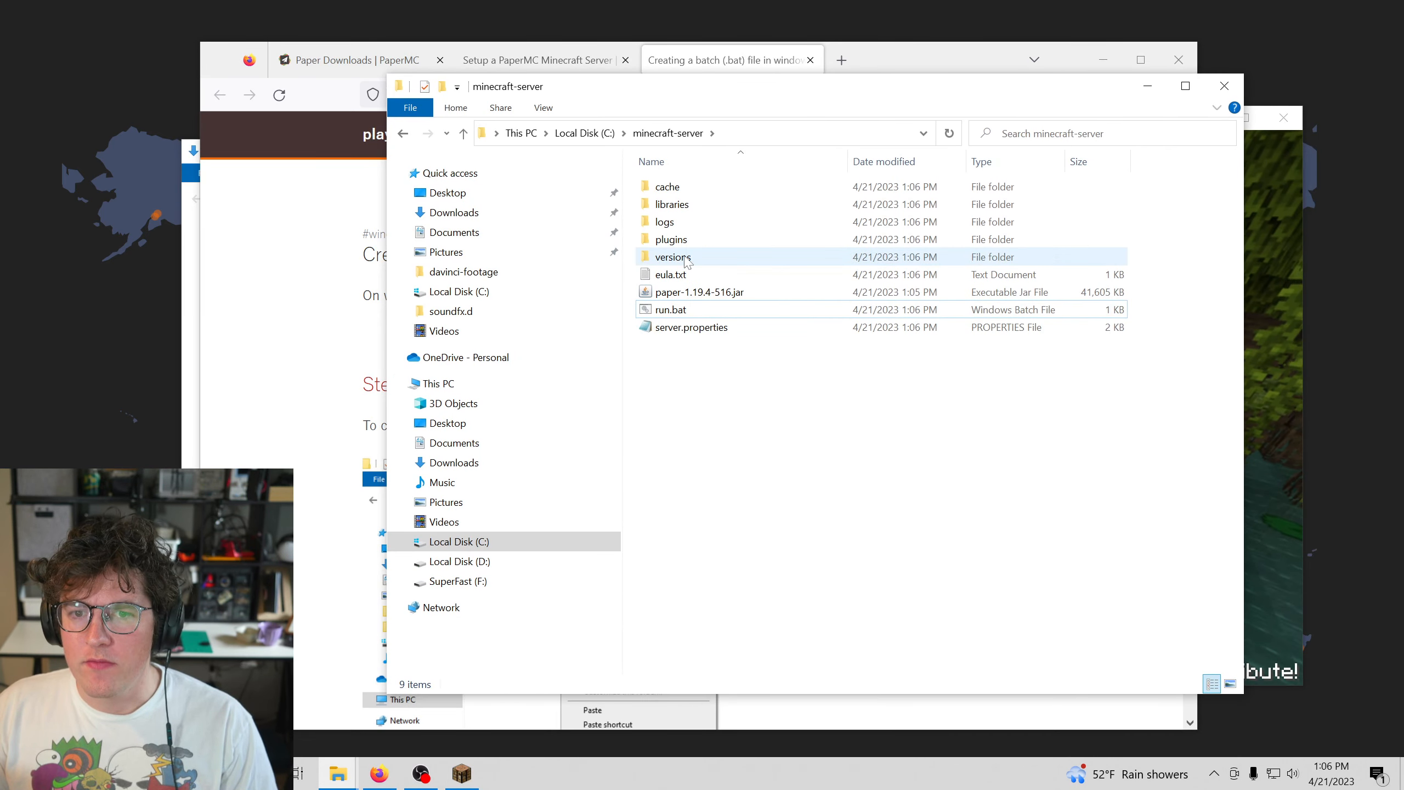
- Change eula.txt to eula=true and relaunch the Paper server via run.bat
{"action": "left_click", "coordinate": [670, 274]}
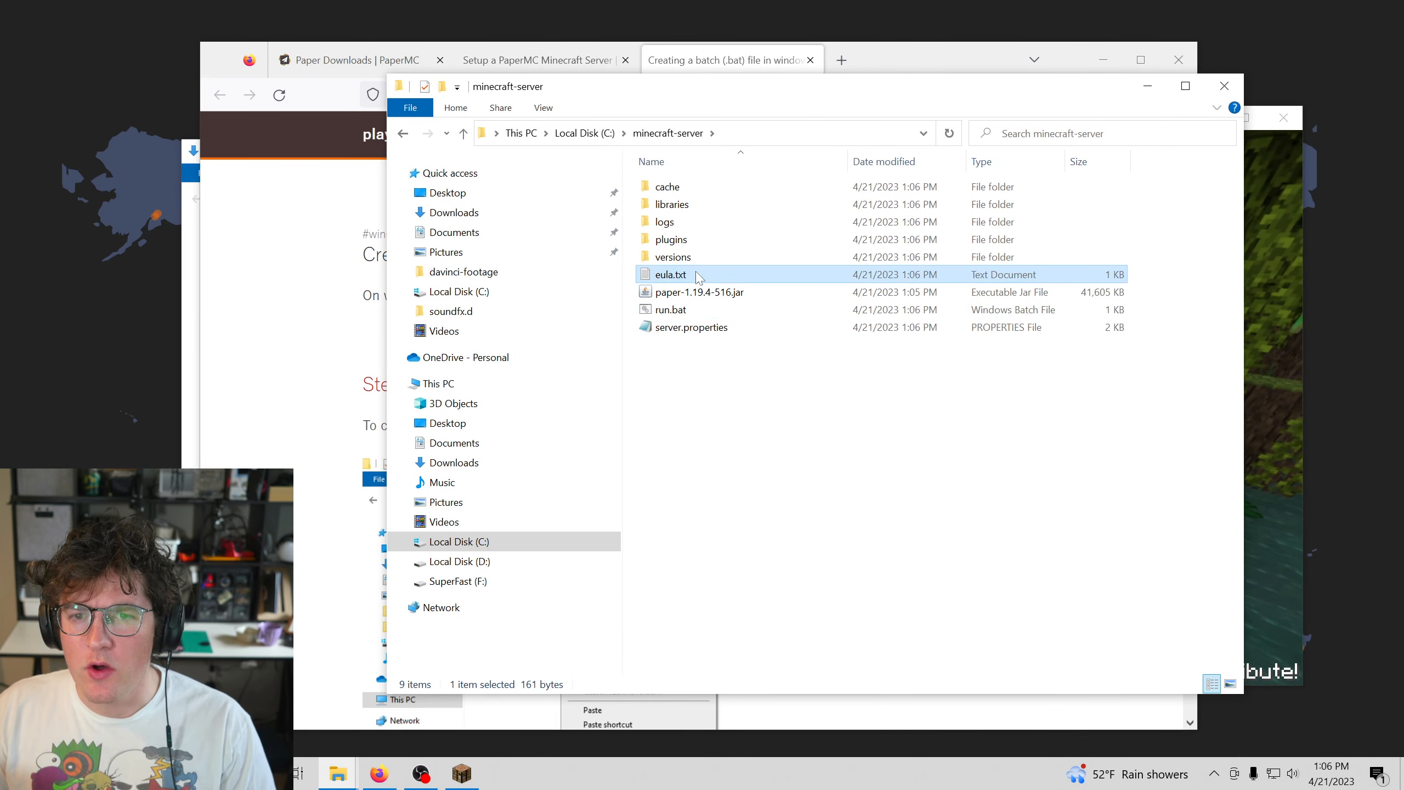
{"action": "double_click", "coordinate": [669, 274]}
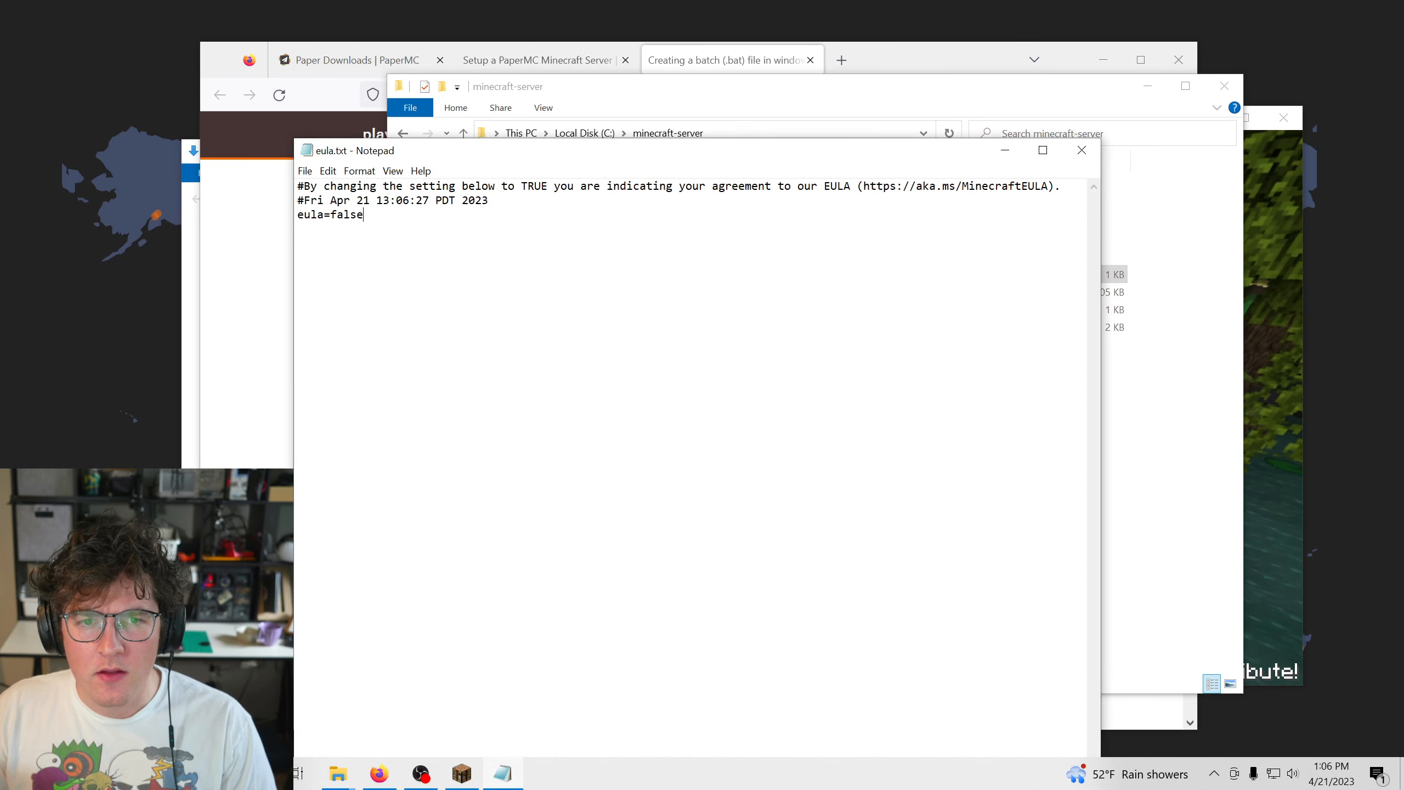
{"action": "type", "text": "true"}
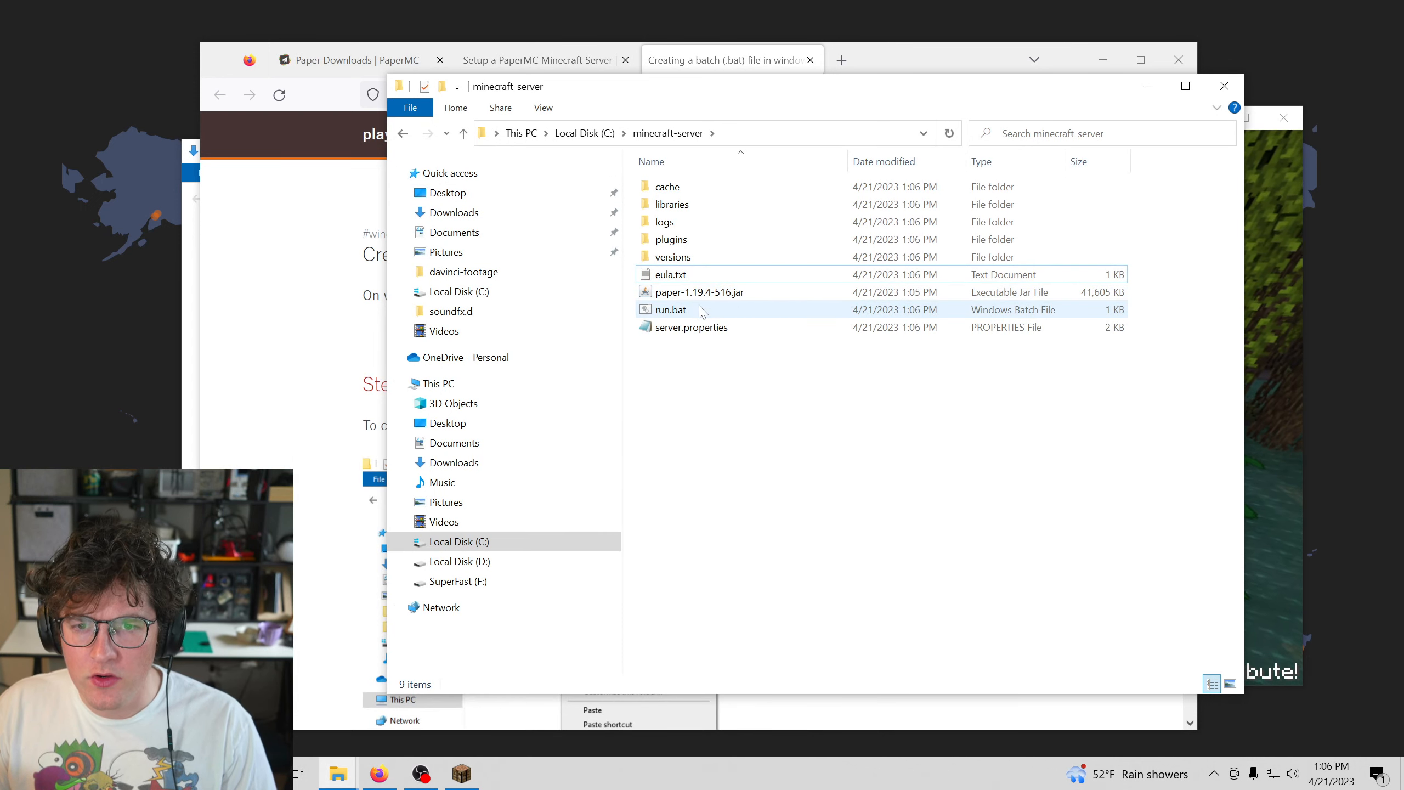
{"action": "double_click", "coordinate": [669, 309]}
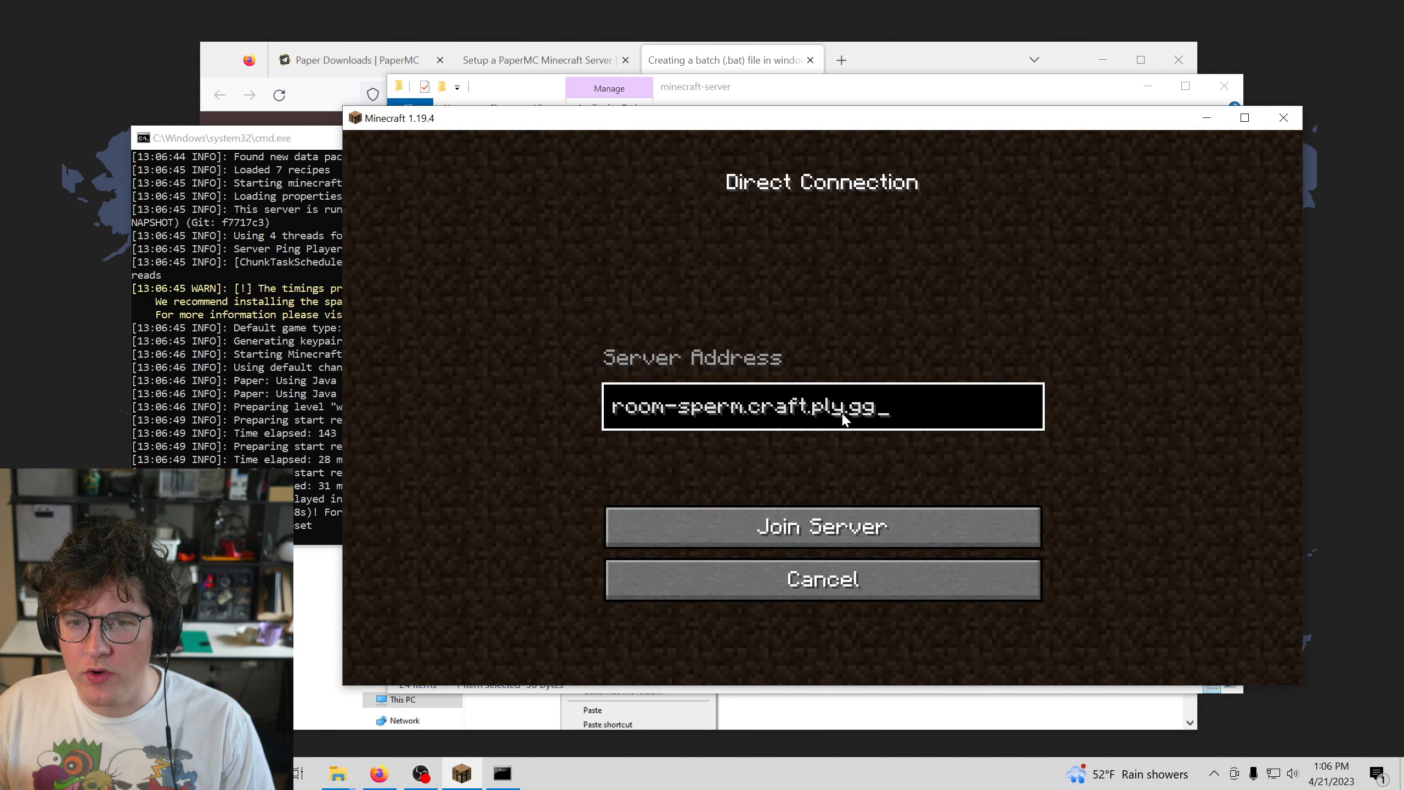
- Join the server at localhost through Direct Connection, then bring up playit.gg
{"action": "type", "text": "localhos"}
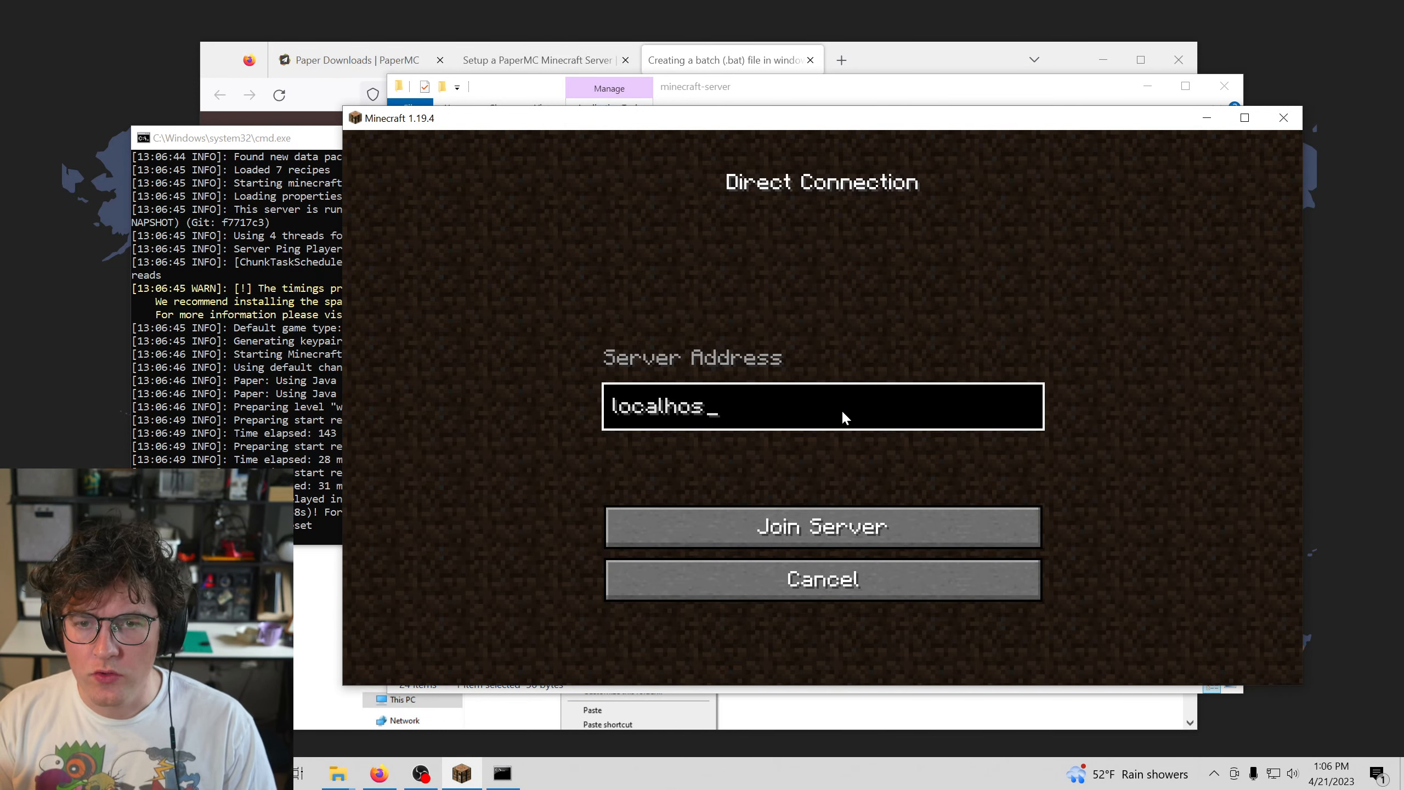
{"action": "left_click", "coordinate": [820, 526]}
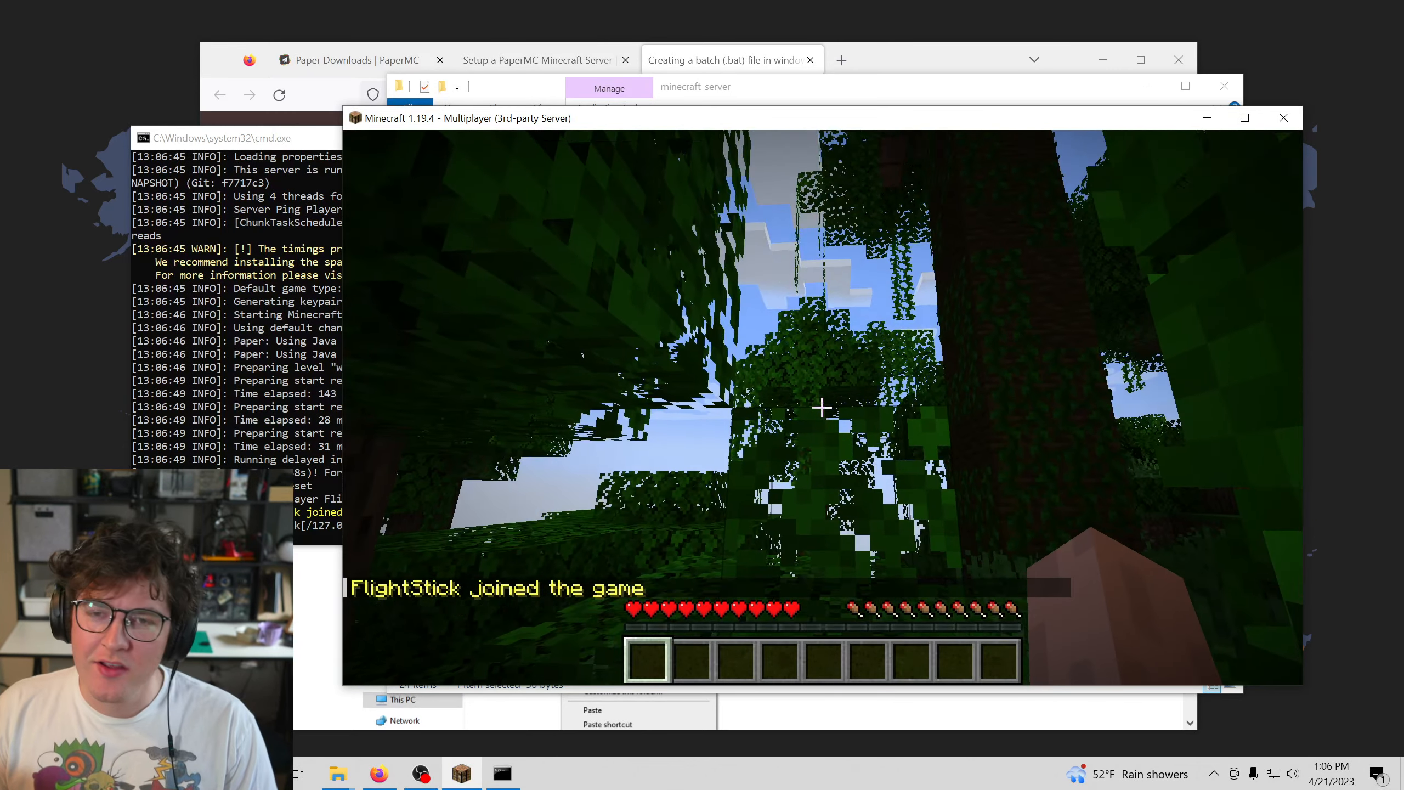
{"action": "left_click", "coordinate": [730, 60]}
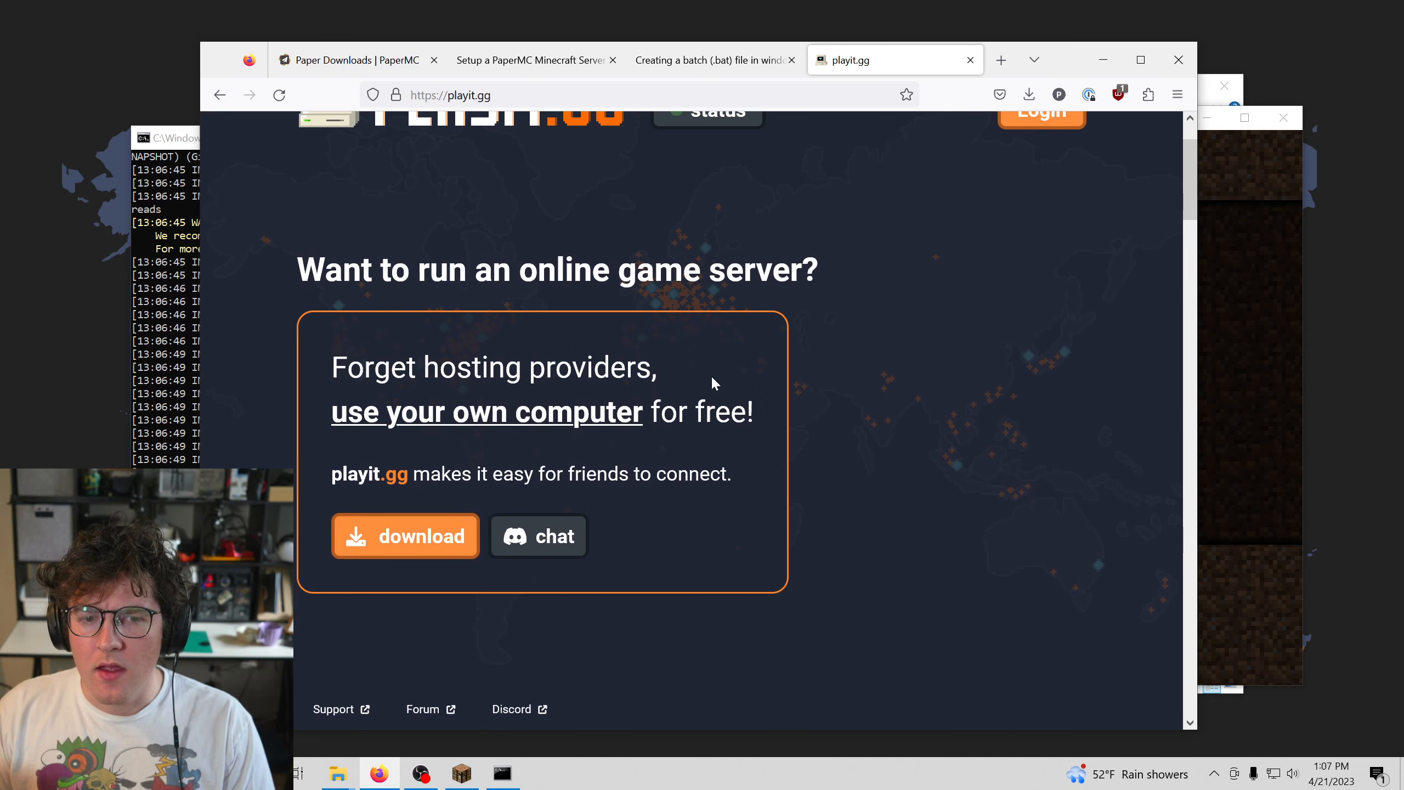
- Download playit 0.9.3 for Windows and run playit-0.9.3-signed.exe
{"action": "left_click", "coordinate": [405, 536]}
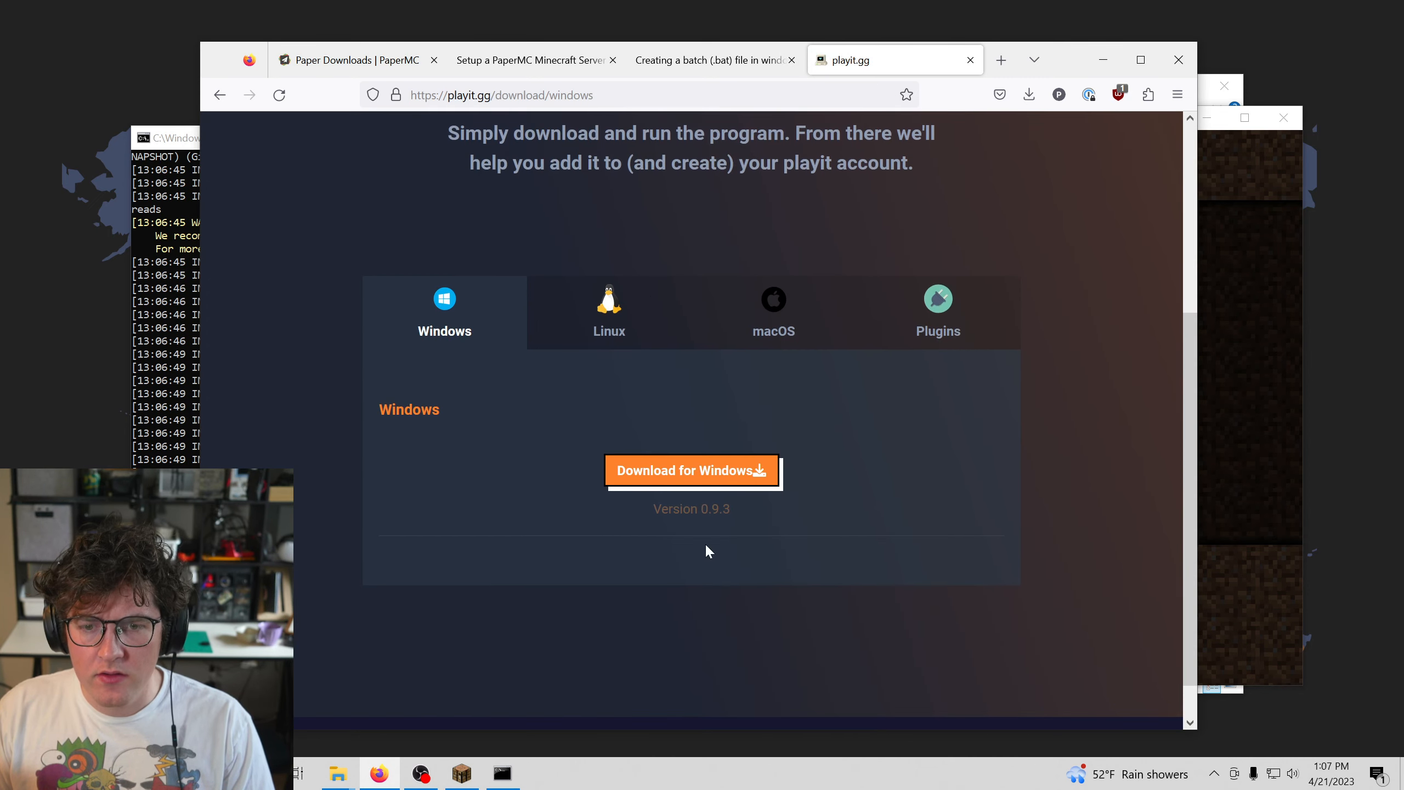
{"action": "left_click", "coordinate": [1028, 94]}
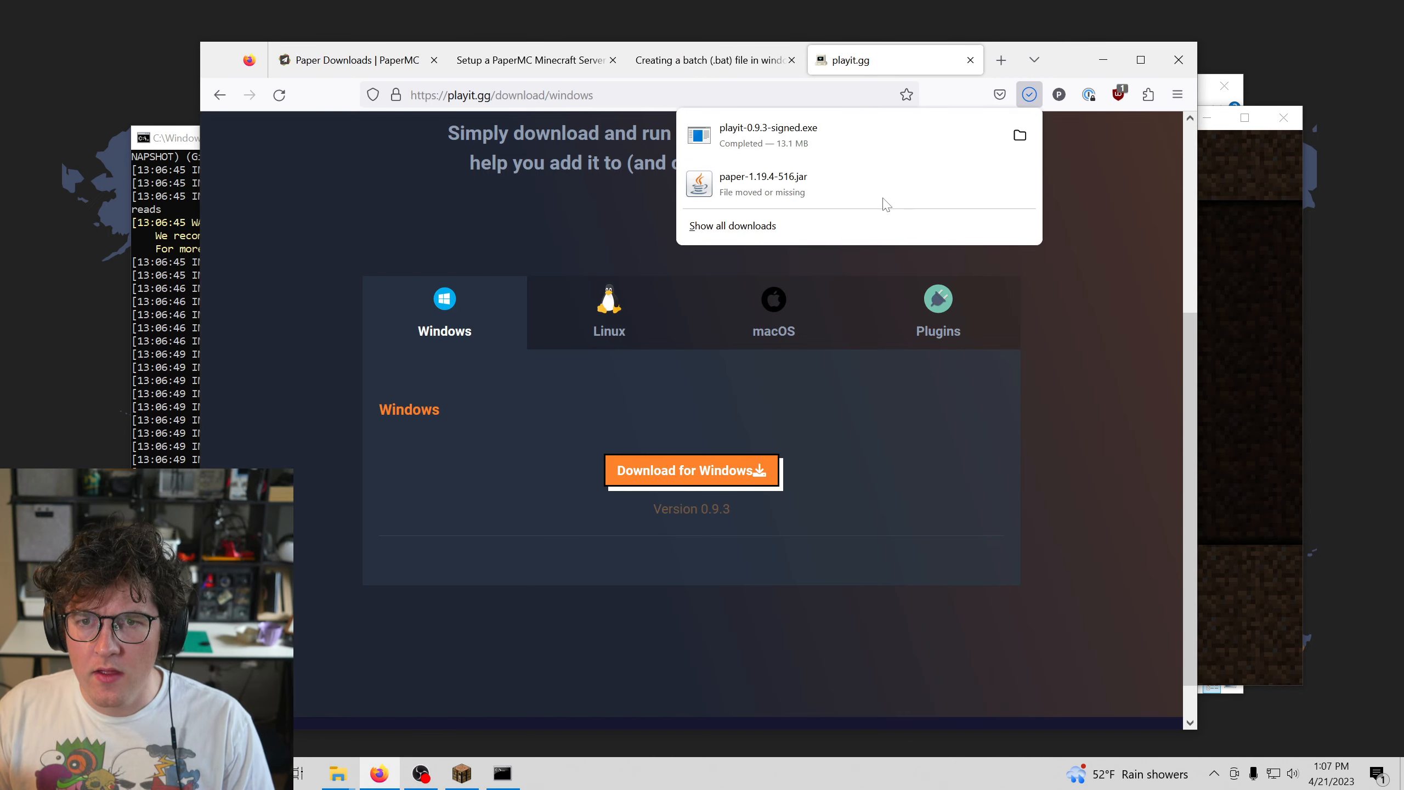
{"action": "left_click", "coordinate": [765, 127]}
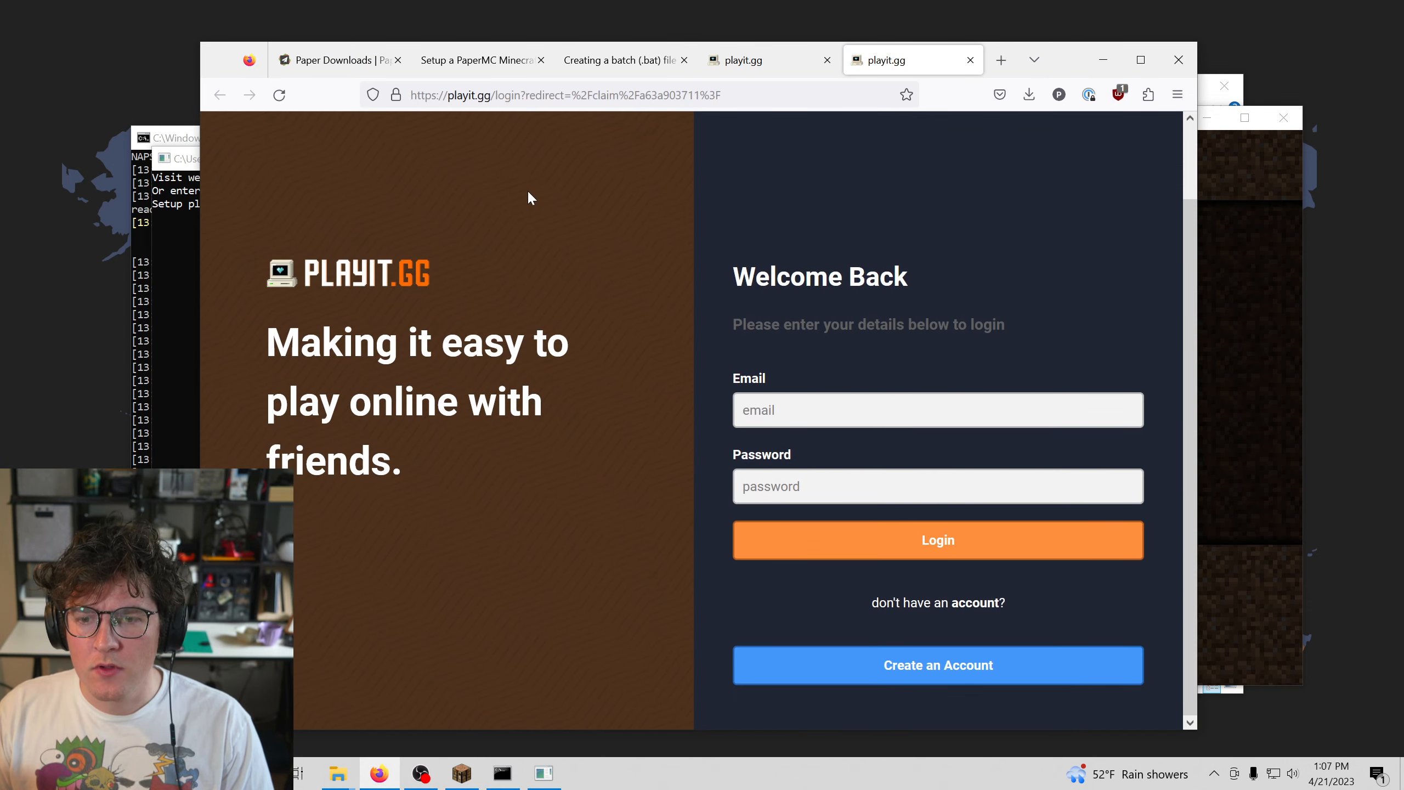
{"action": "mouse_move", "coordinate": [797, 362]}
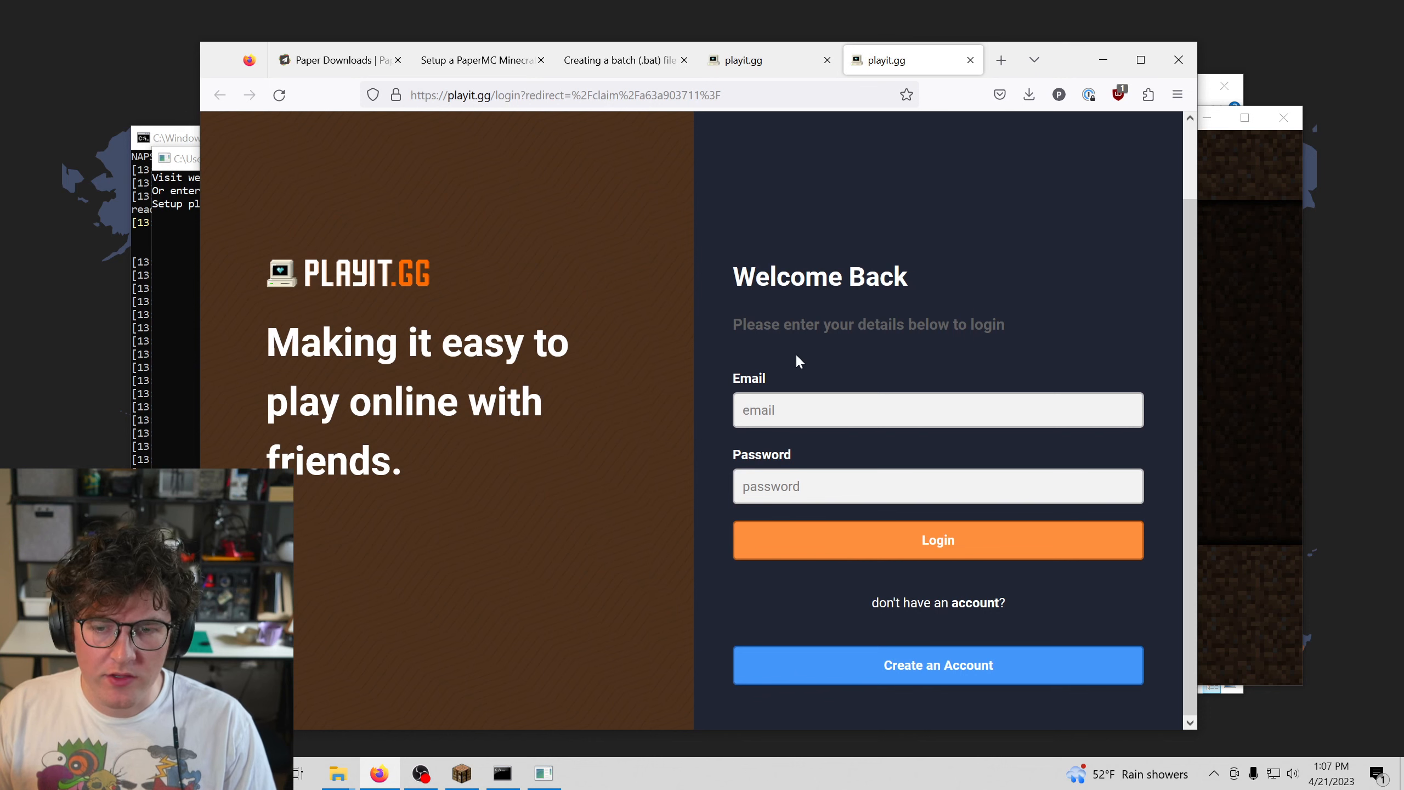
- Continue from the claim login page into the playit.gg setup guide
{"action": "left_click", "coordinate": [938, 664]}
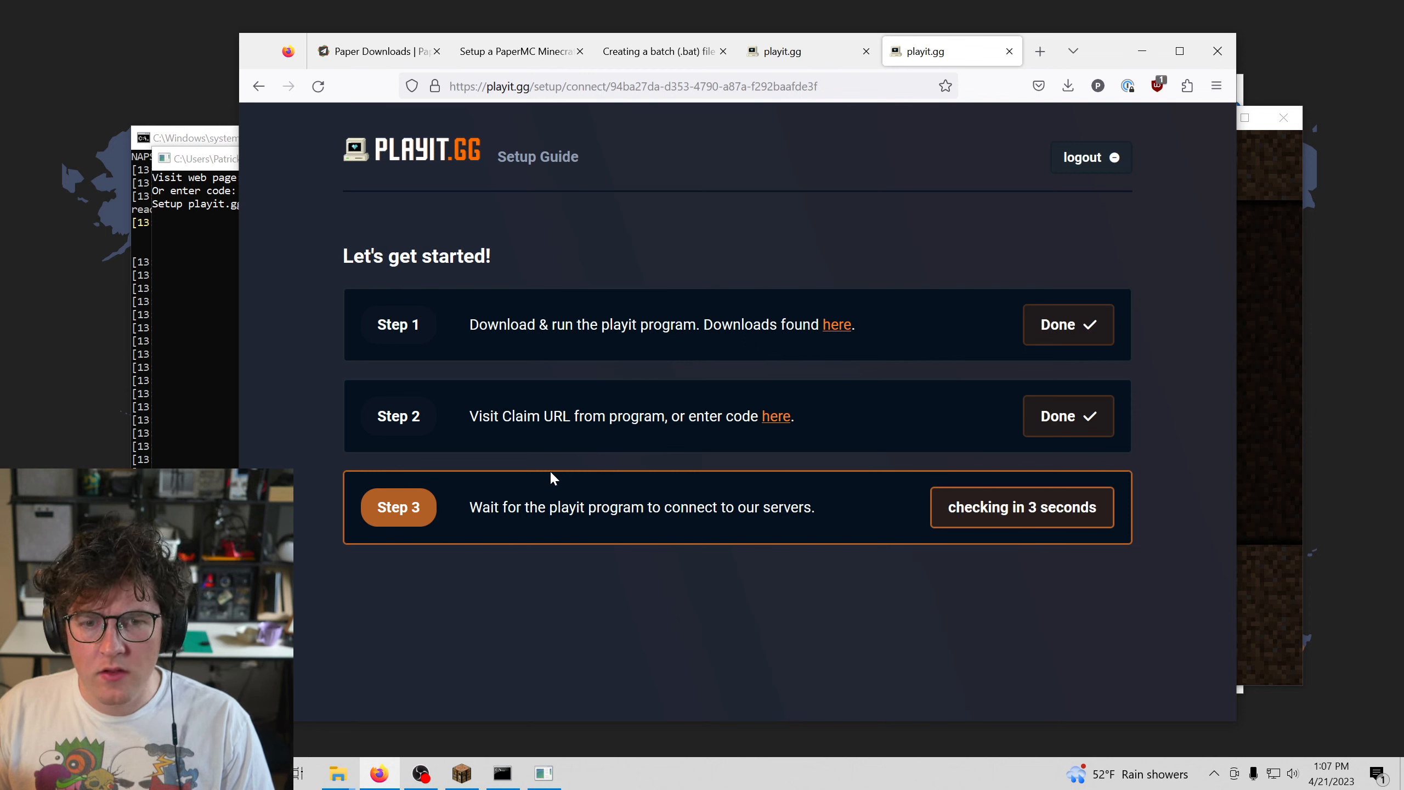
{"action": "mouse_move", "coordinate": [930, 566]}
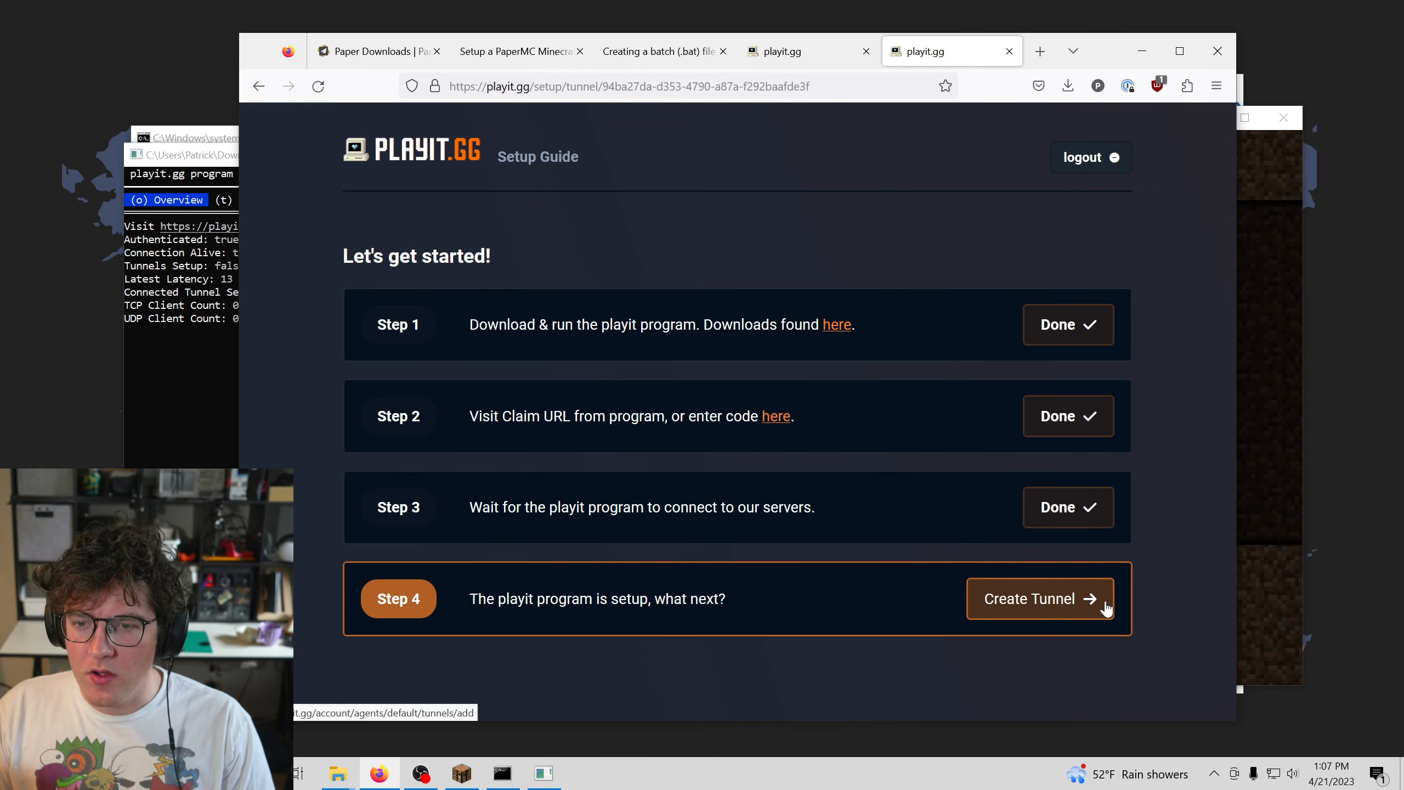
- Add a new tunnel of type Minecraft Java (game) on playit.gg
{"action": "left_click", "coordinate": [1031, 599]}
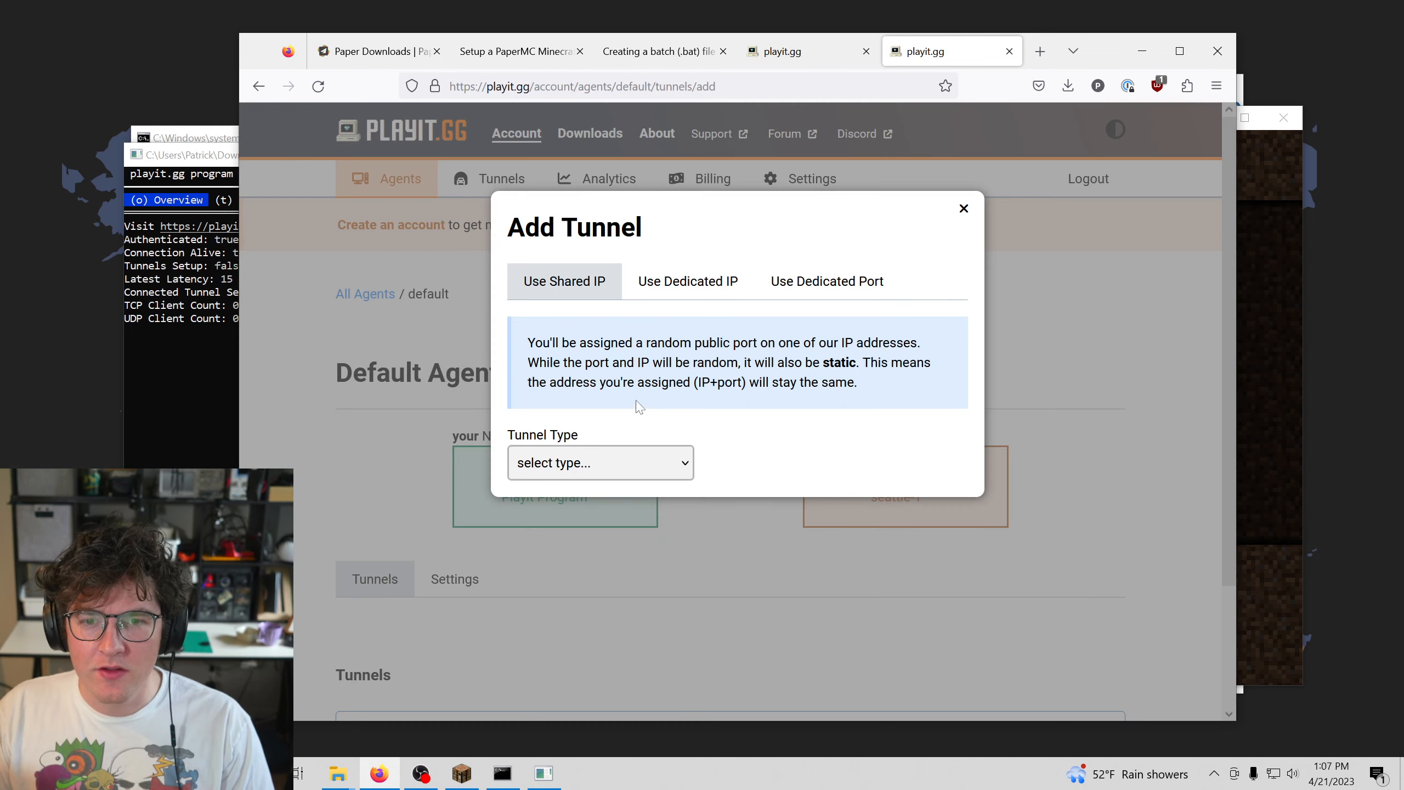
{"action": "left_click", "coordinate": [600, 462]}
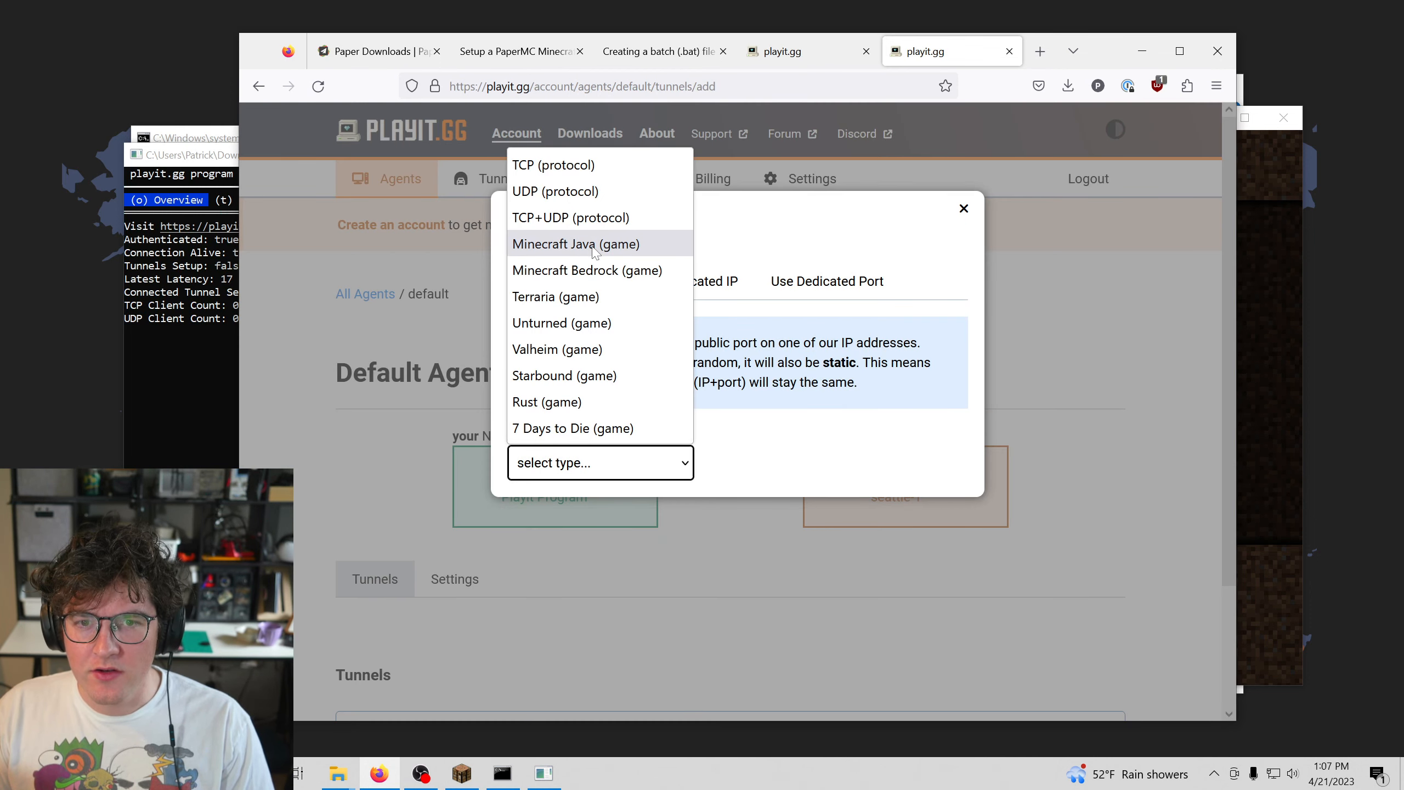
{"action": "left_click", "coordinate": [576, 243]}
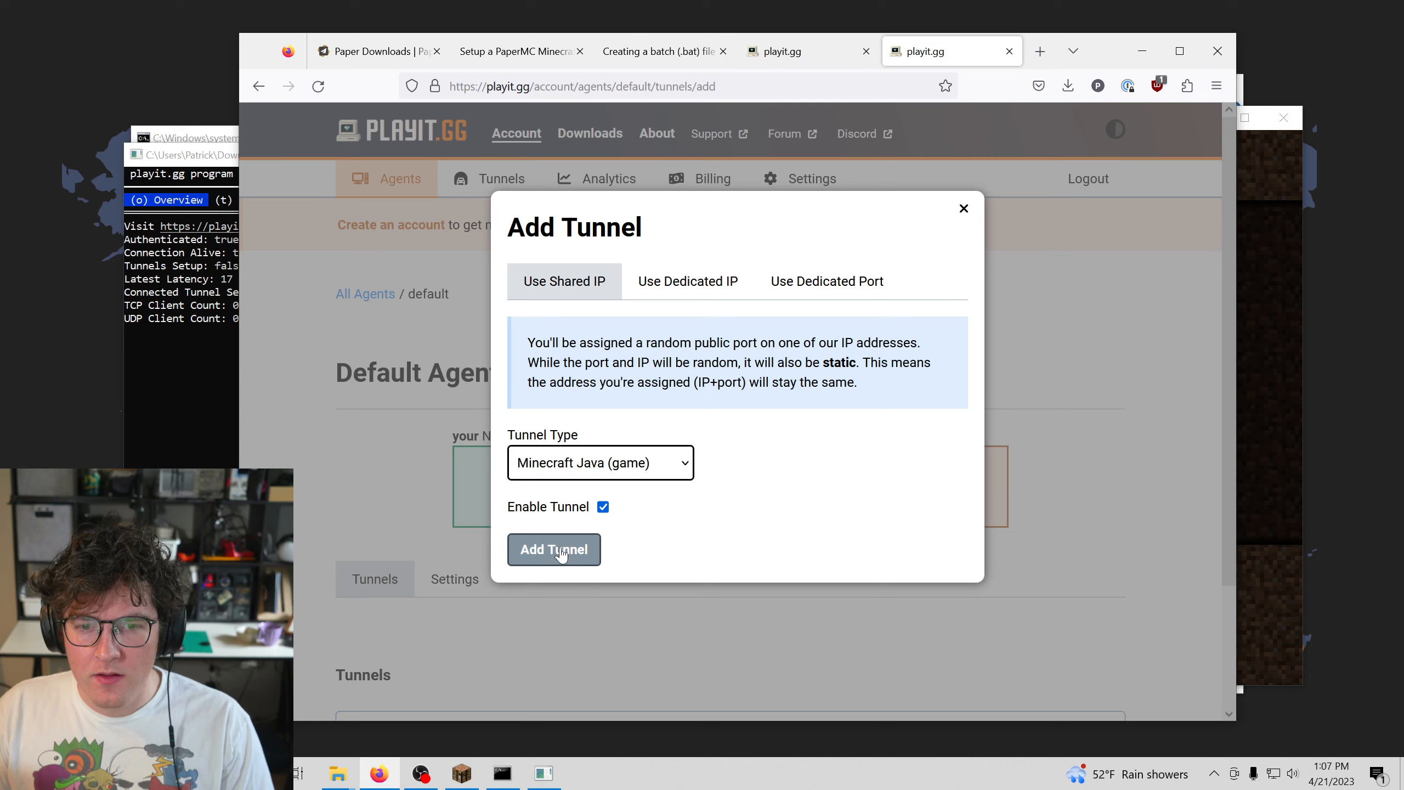
{"action": "left_click", "coordinate": [553, 549]}
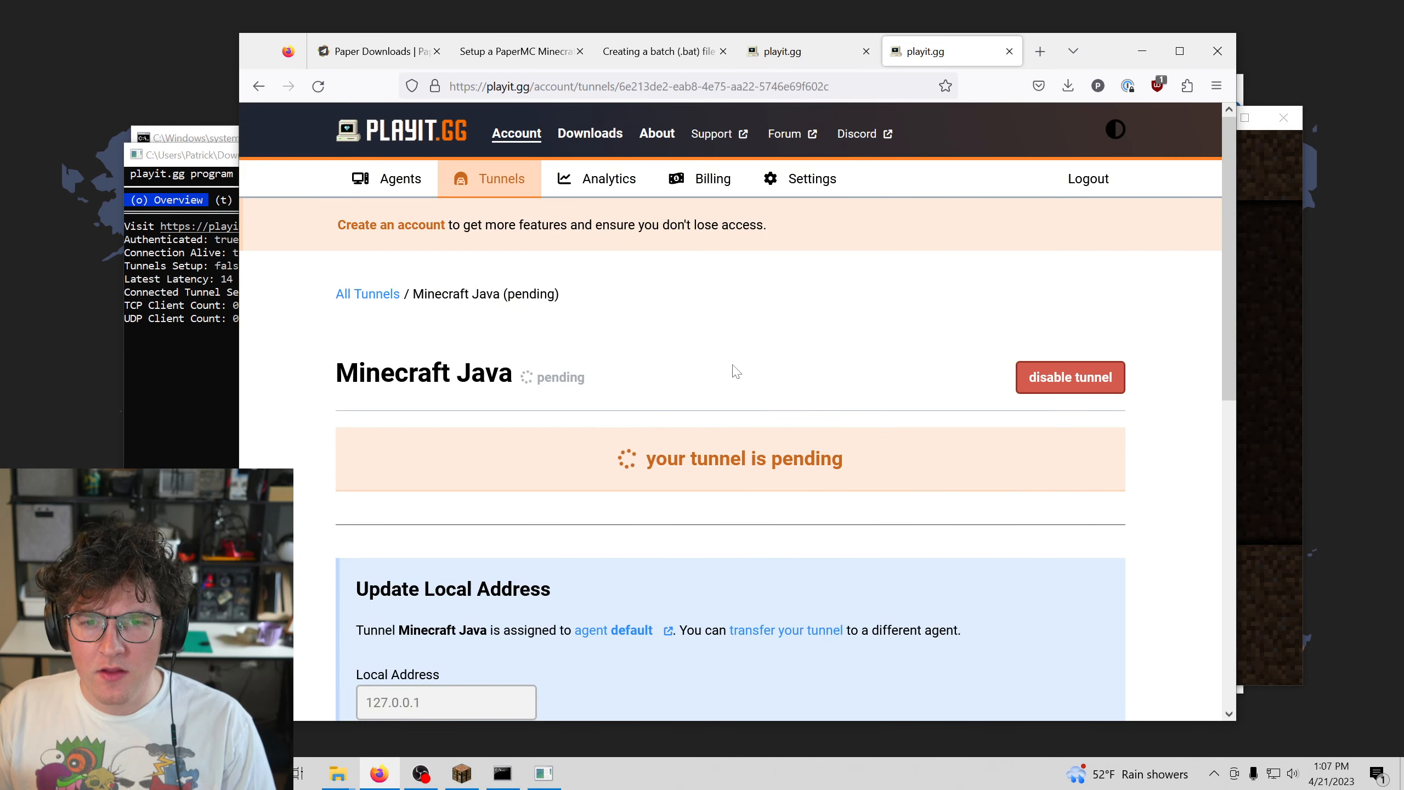
- Copy the allocated public address there-abu.craft.ply.gg forwarding to 127.0.0.1:25565
{"action": "scroll", "scroll_direction": "down", "scroll_amount": 3}
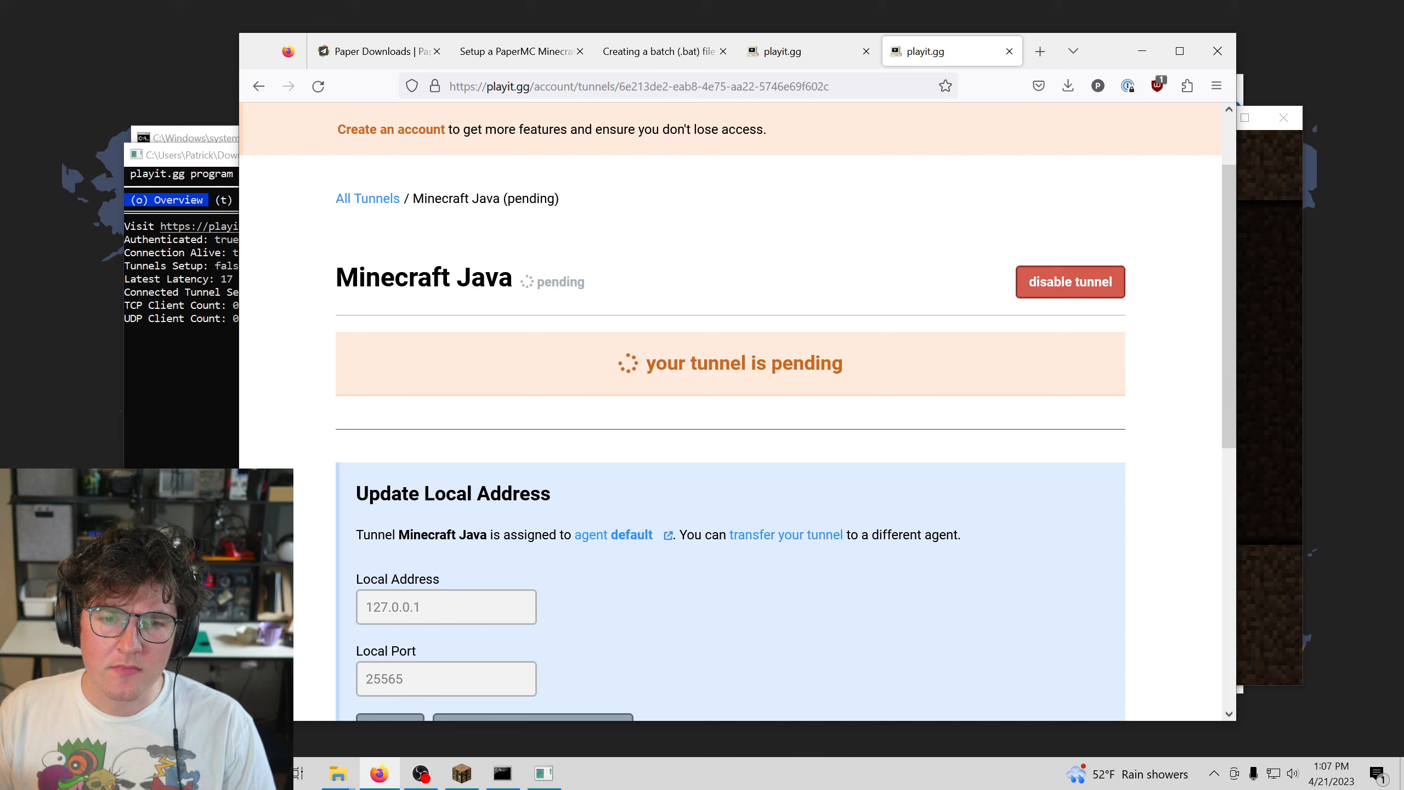
{"action": "scroll", "scroll_direction": "down", "scroll_amount": 3}
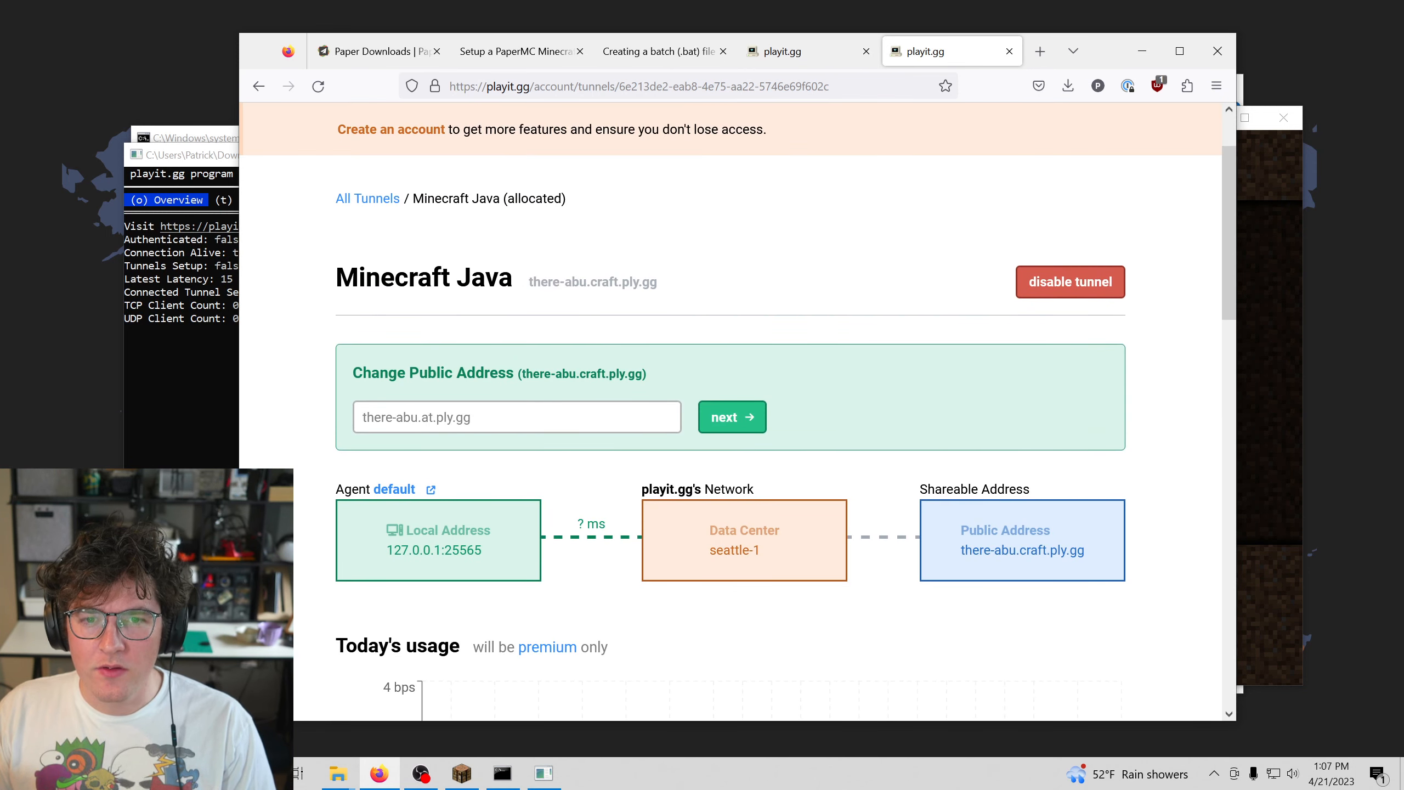
{"action": "double_click", "coordinate": [591, 281]}
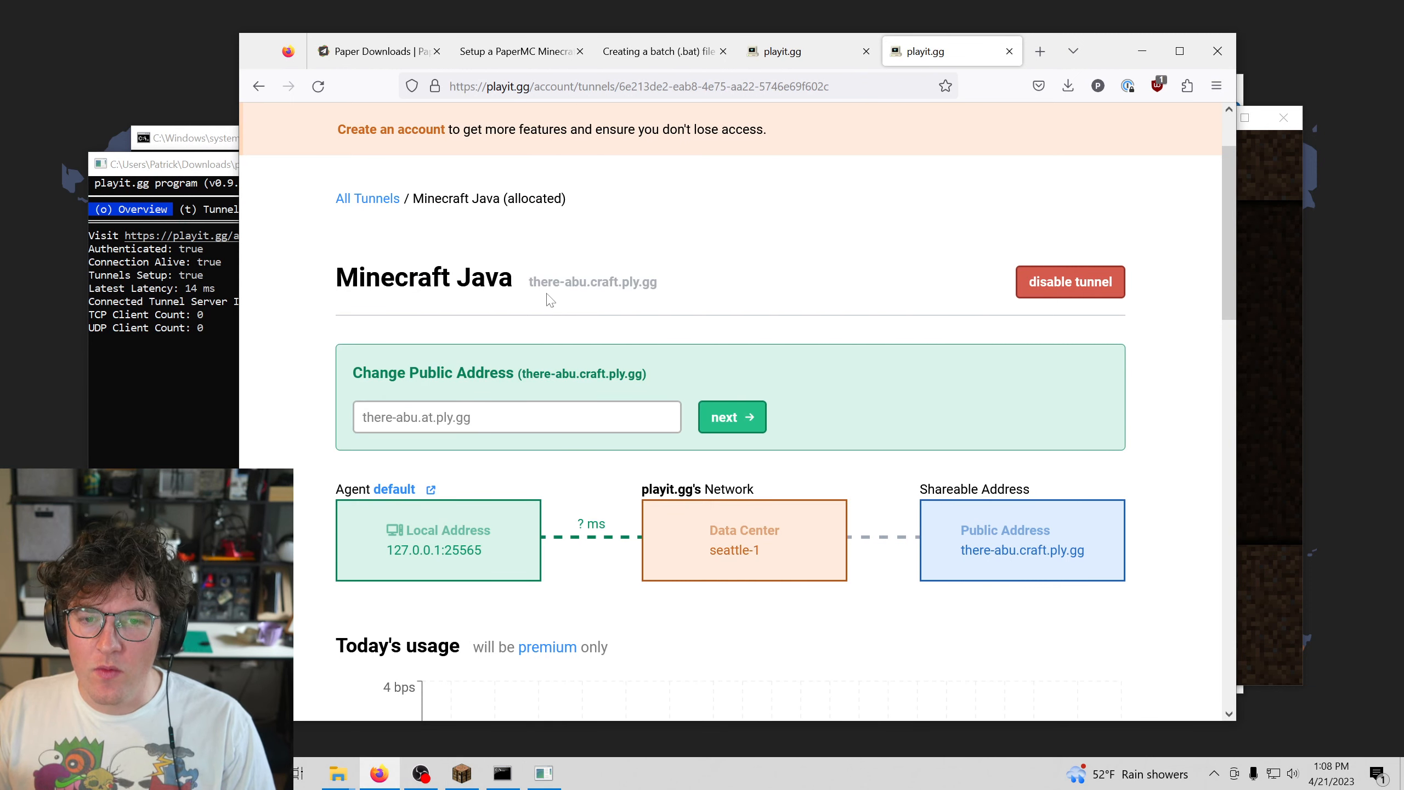
{"action": "double_click", "coordinate": [591, 282]}
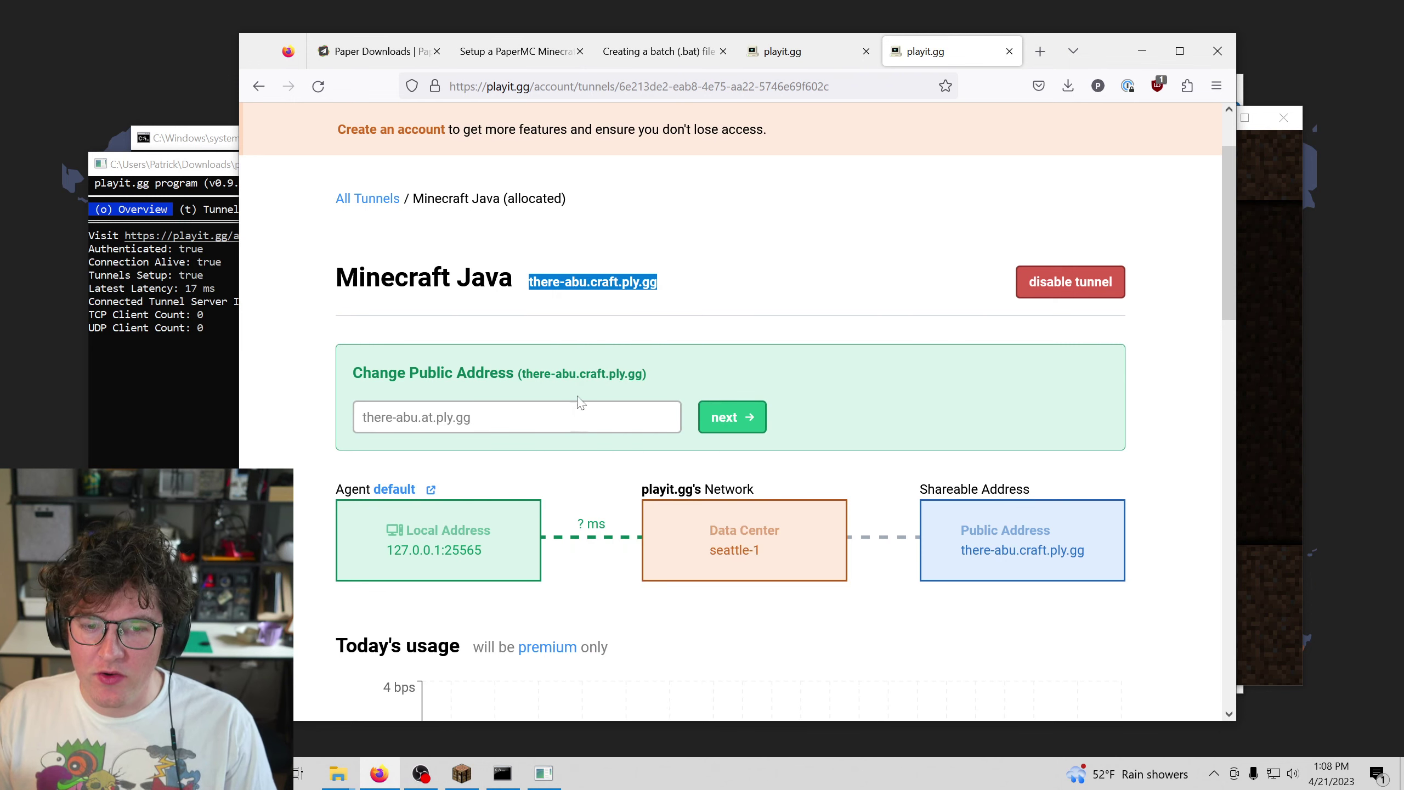
- Join there-abu.craft.ply.gg via Direct Connection and resume play in the jungle world
{"action": "left_click", "coordinate": [461, 774]}
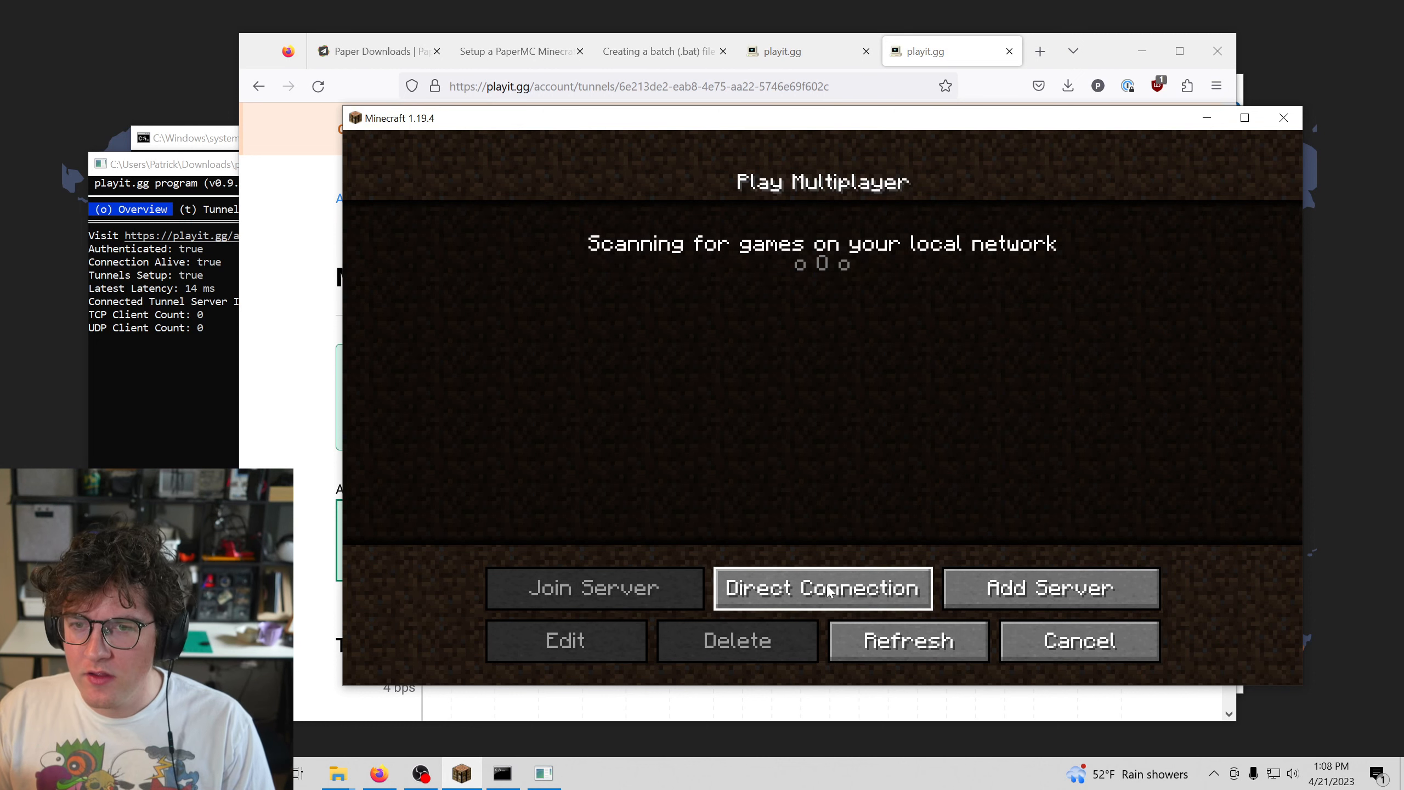
{"action": "left_click", "coordinate": [821, 589]}
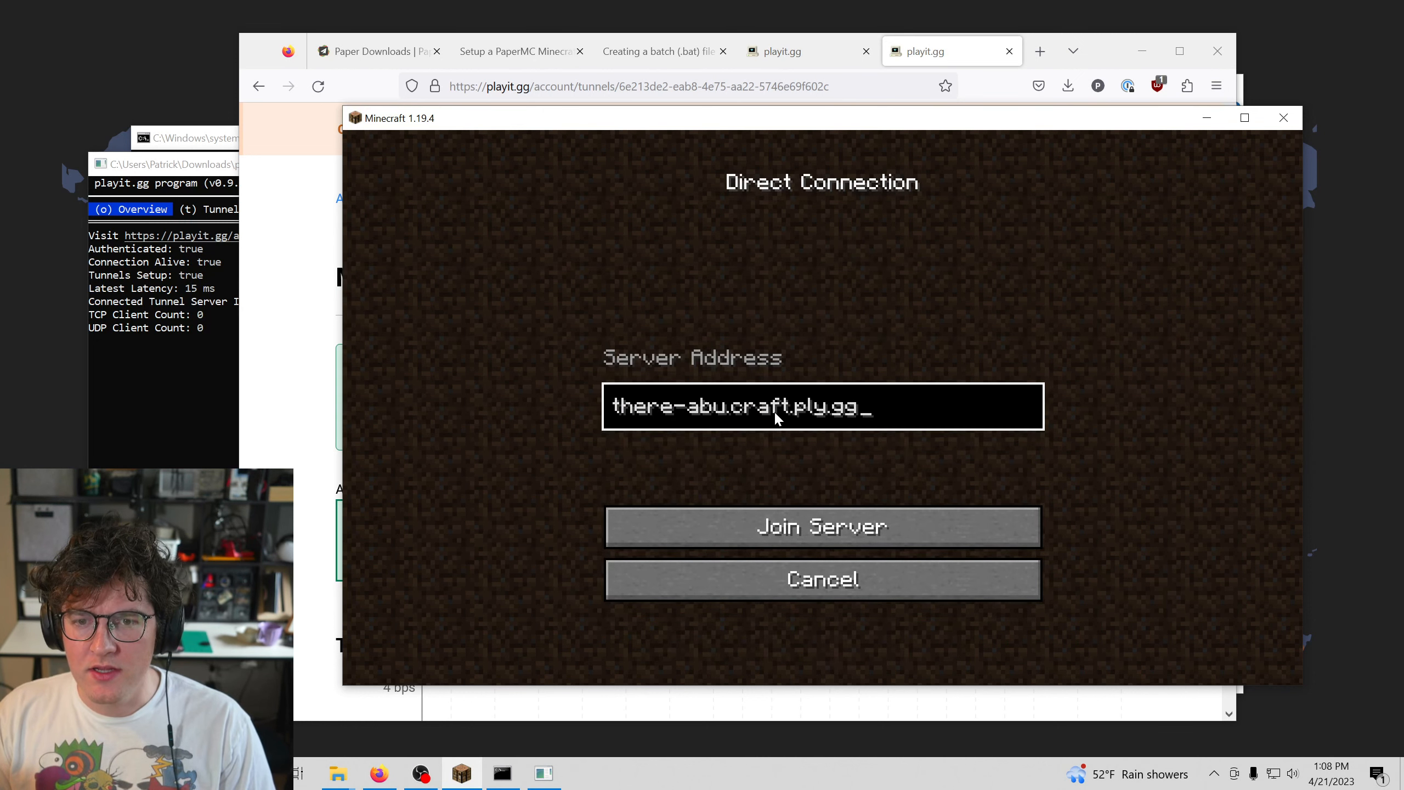
{"action": "left_click", "coordinate": [821, 525]}
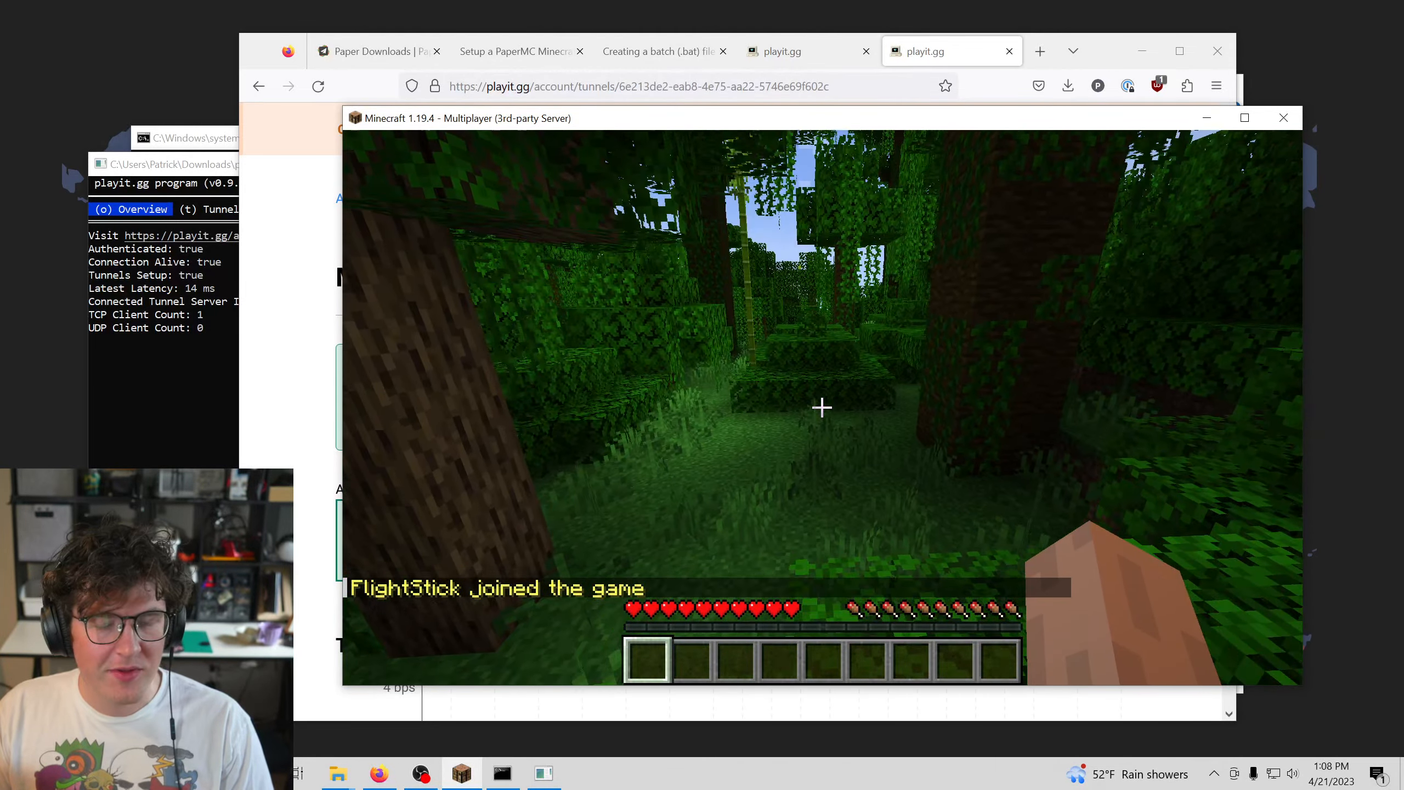
{"action": "key", "text": "Escape"}
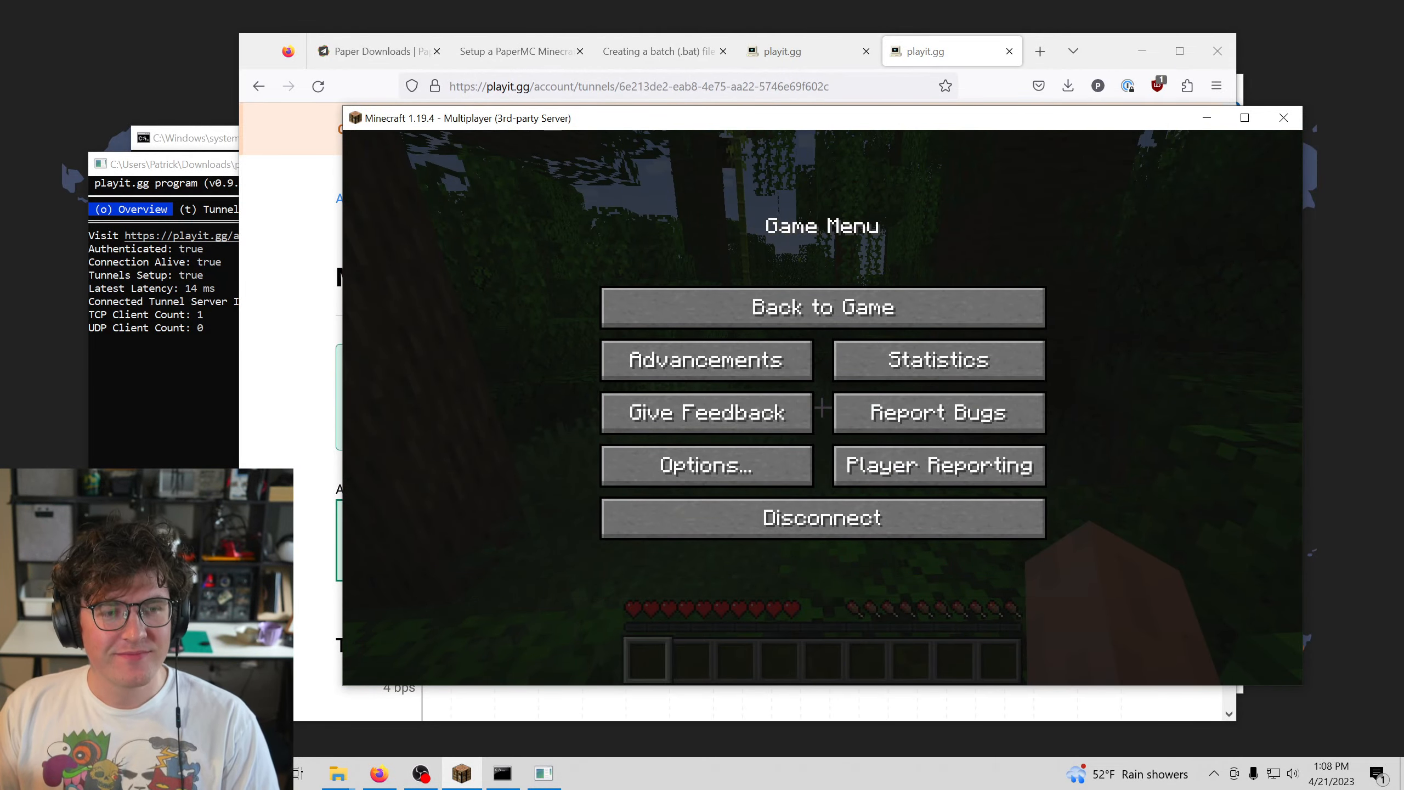
{"action": "left_click", "coordinate": [820, 306]}
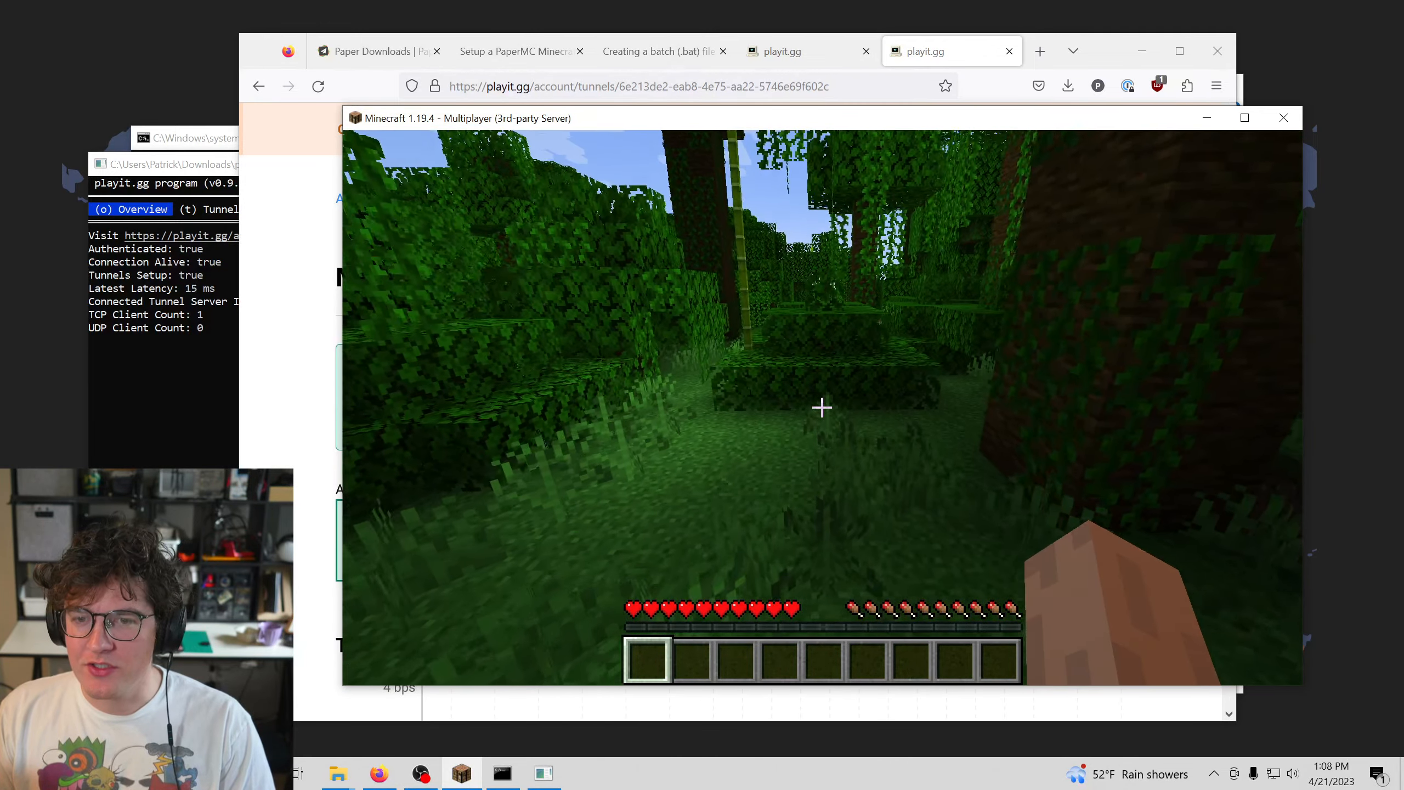
{"action": "mouse_move", "coordinate": [821, 407]}
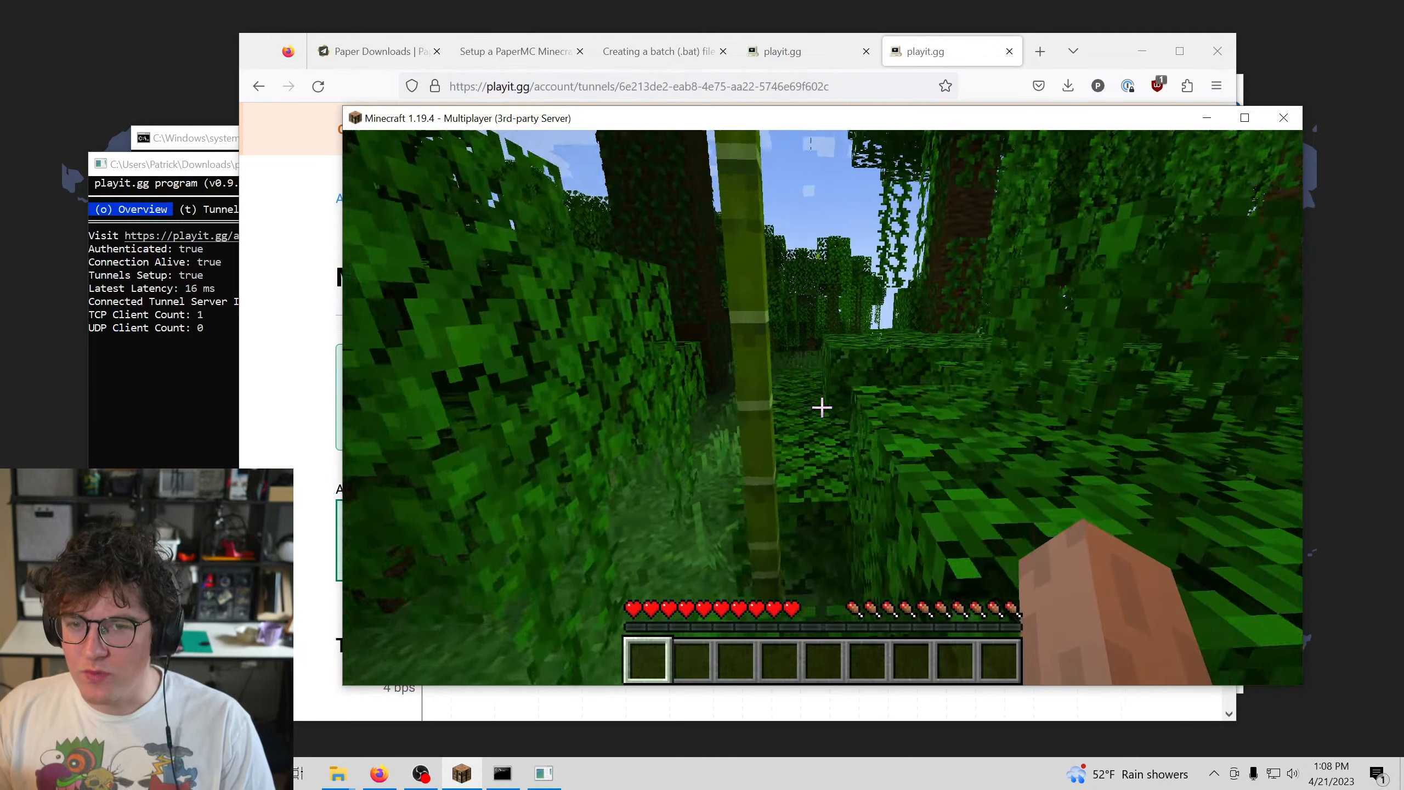